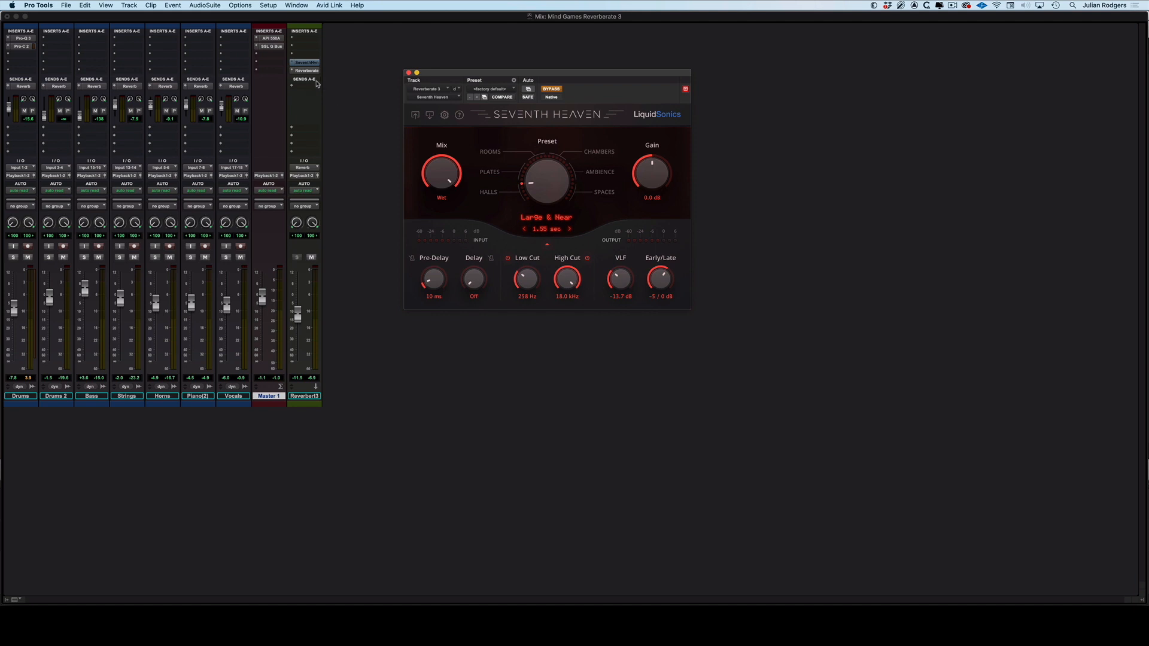
Open the Reverberate plugin window from the Reverb3 aux track's insert
left_click(304, 70)
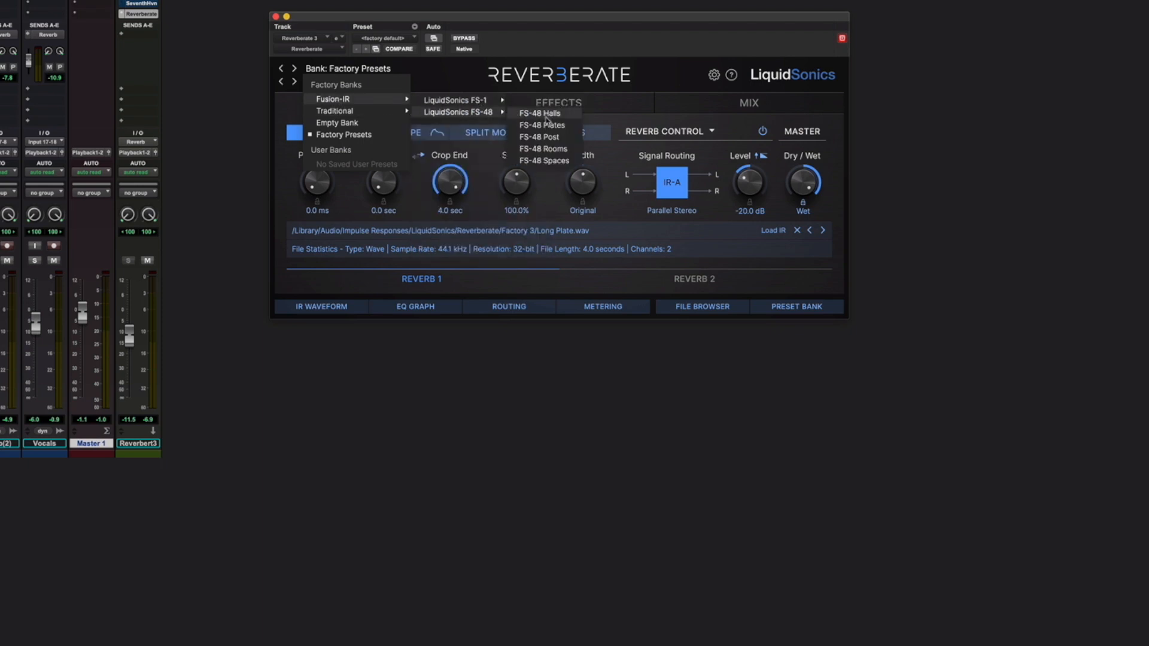
Load preset 7: Medium Hall from the FS-48 Halls factory bank
left_click(540, 114)
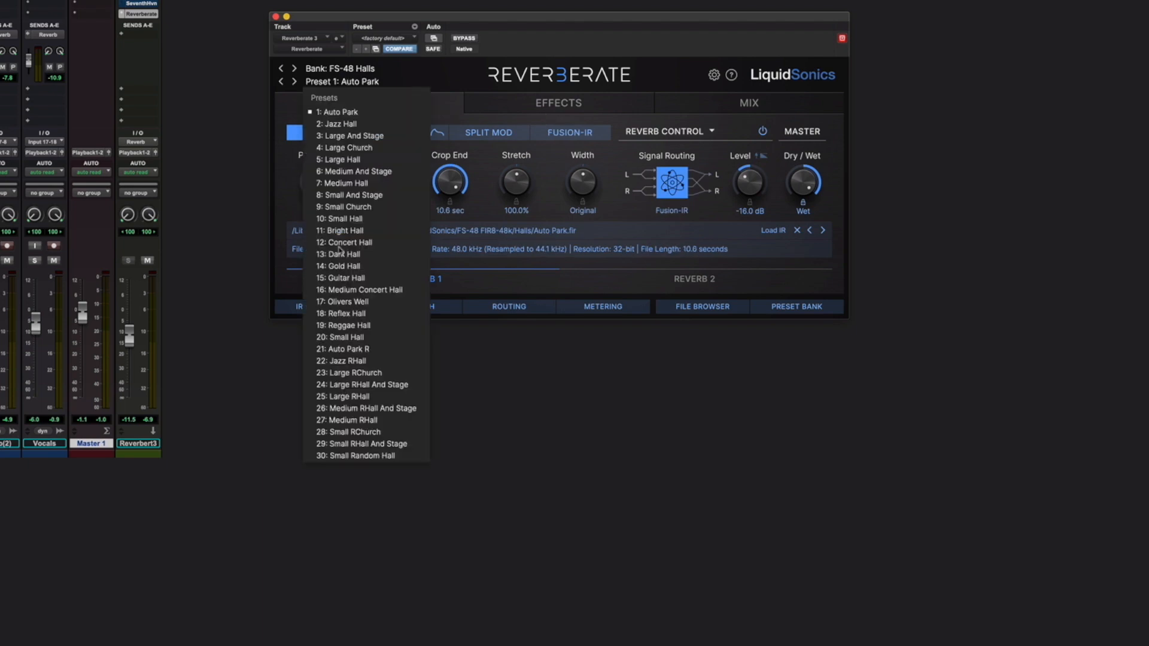
left_click(343, 182)
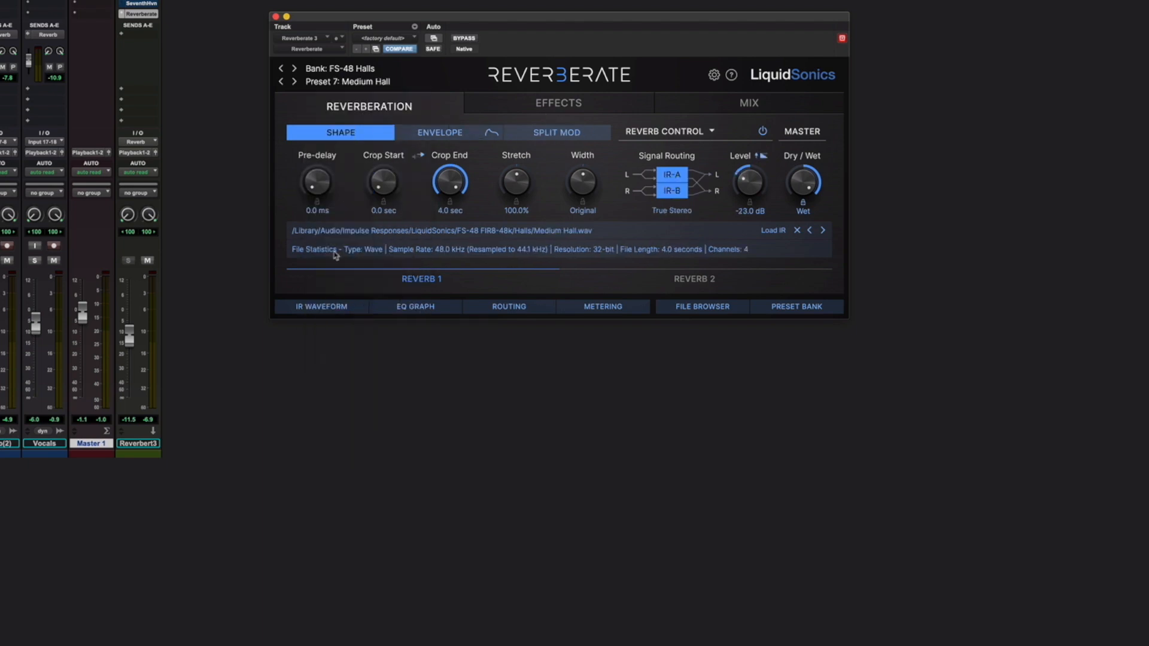
mouse_move(216, 188)
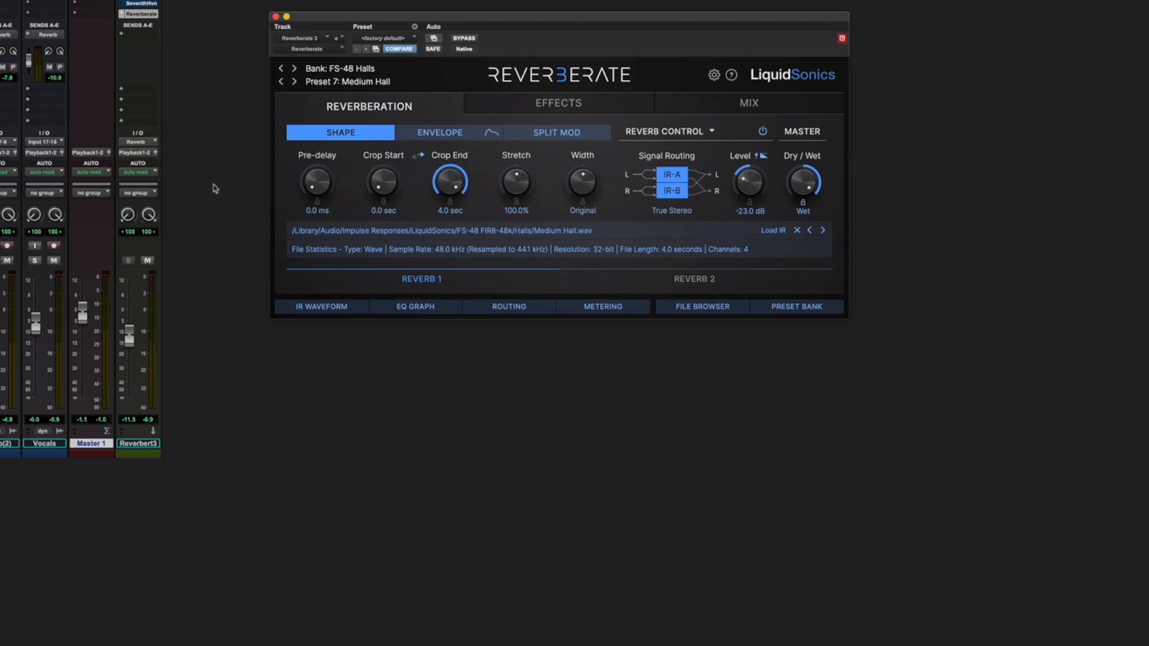
mouse_move(205, 171)
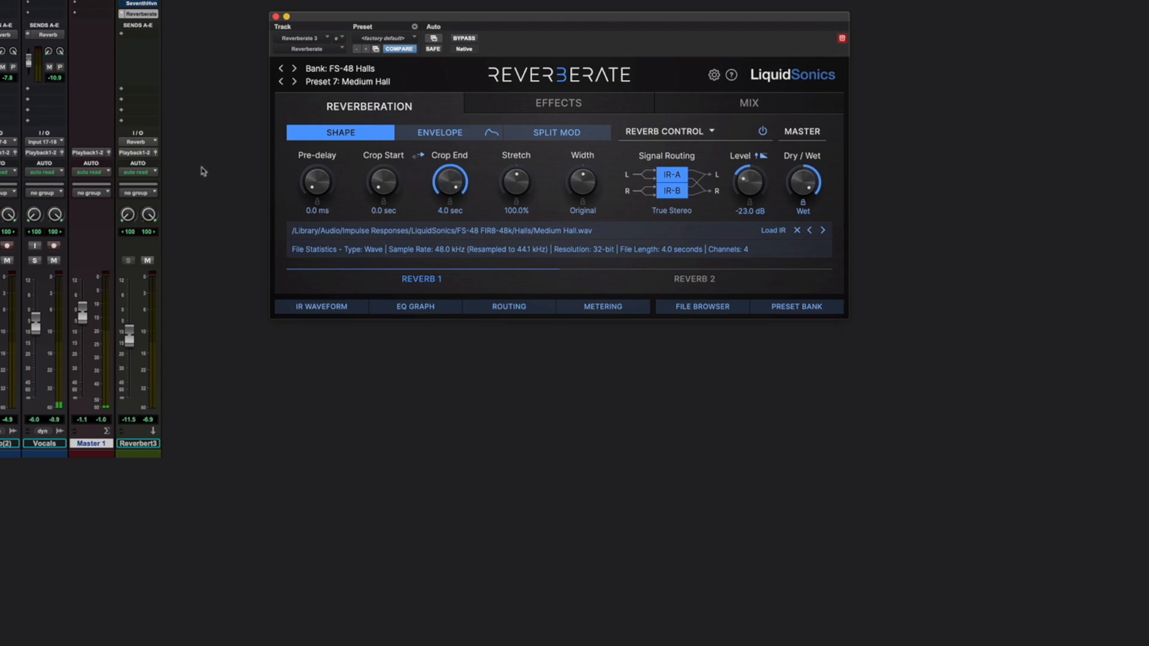
mouse_move(143, 338)
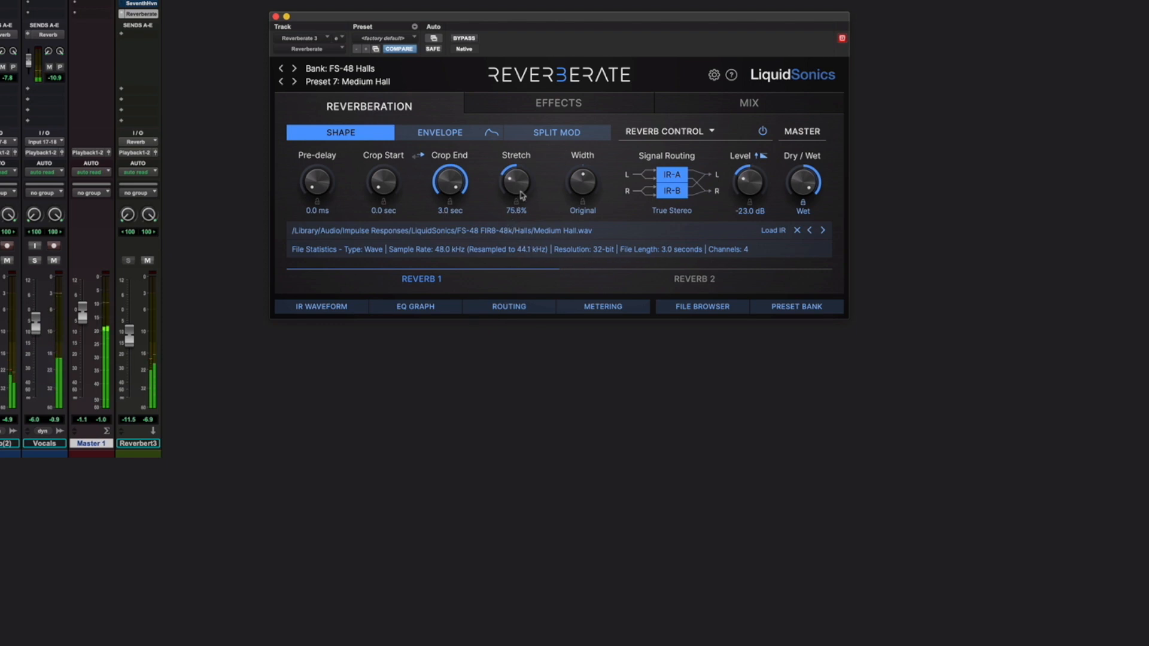
Set the Medium Hall pre-delay to about 31.9 ms
left_click_drag(316, 181, 316, 169)
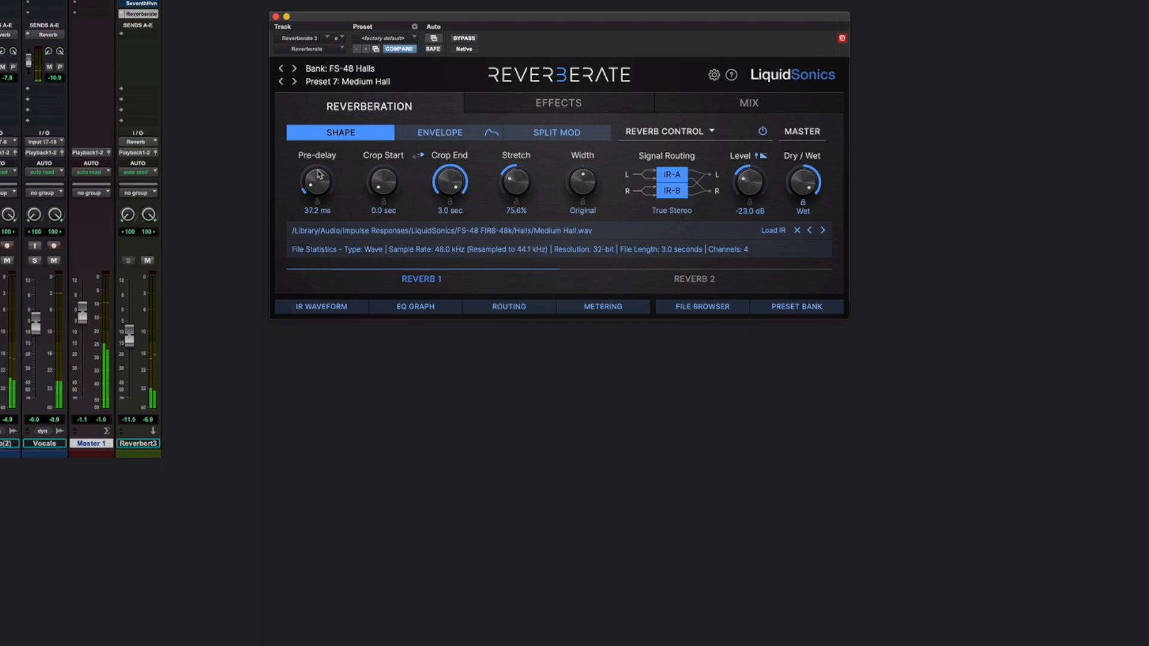
left_click_drag(316, 182, 316, 191)
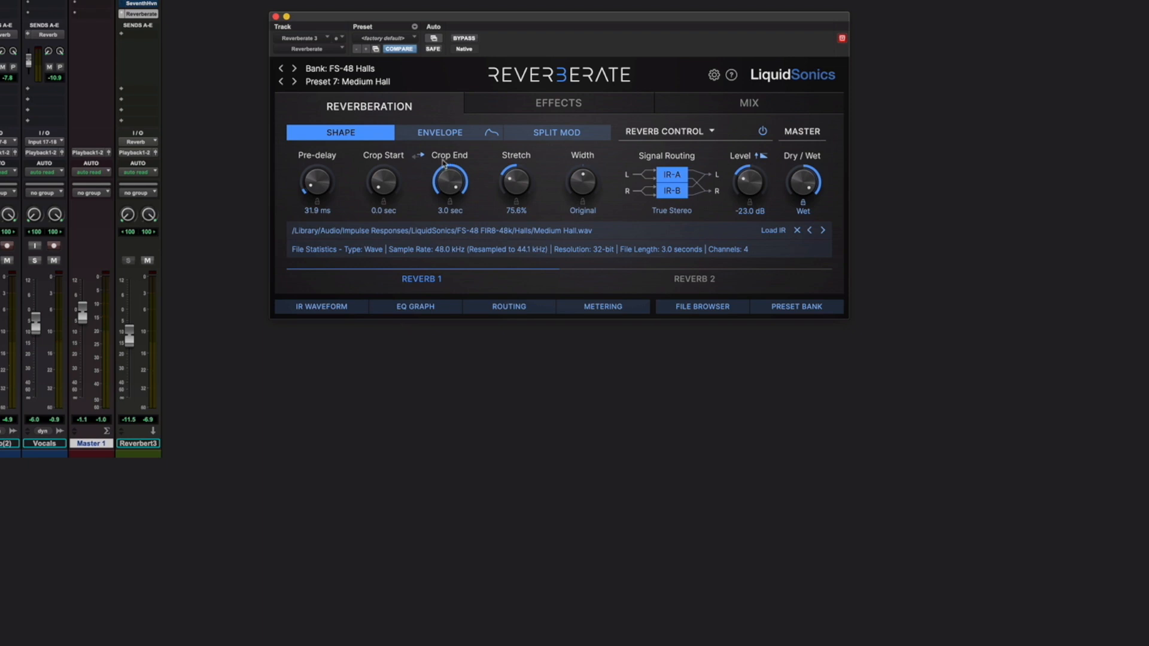
mouse_move(338, 175)
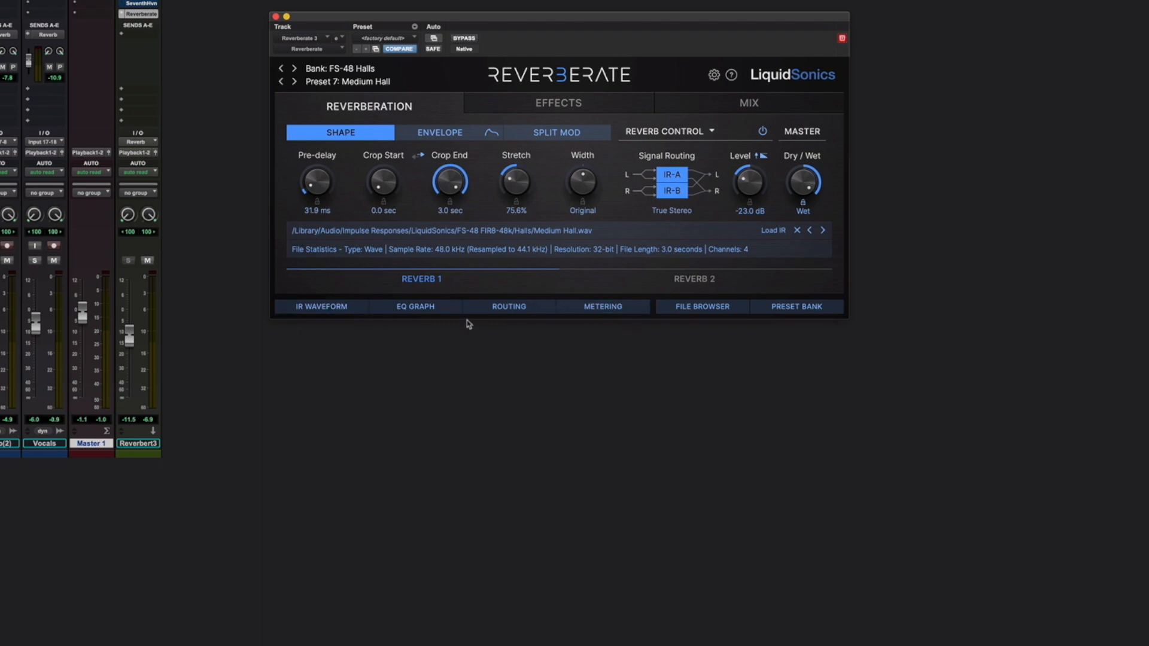
Show the IR waveform and level meters, checking the empty Reverb 2 slot before returning to Reverb 1
left_click(320, 306)
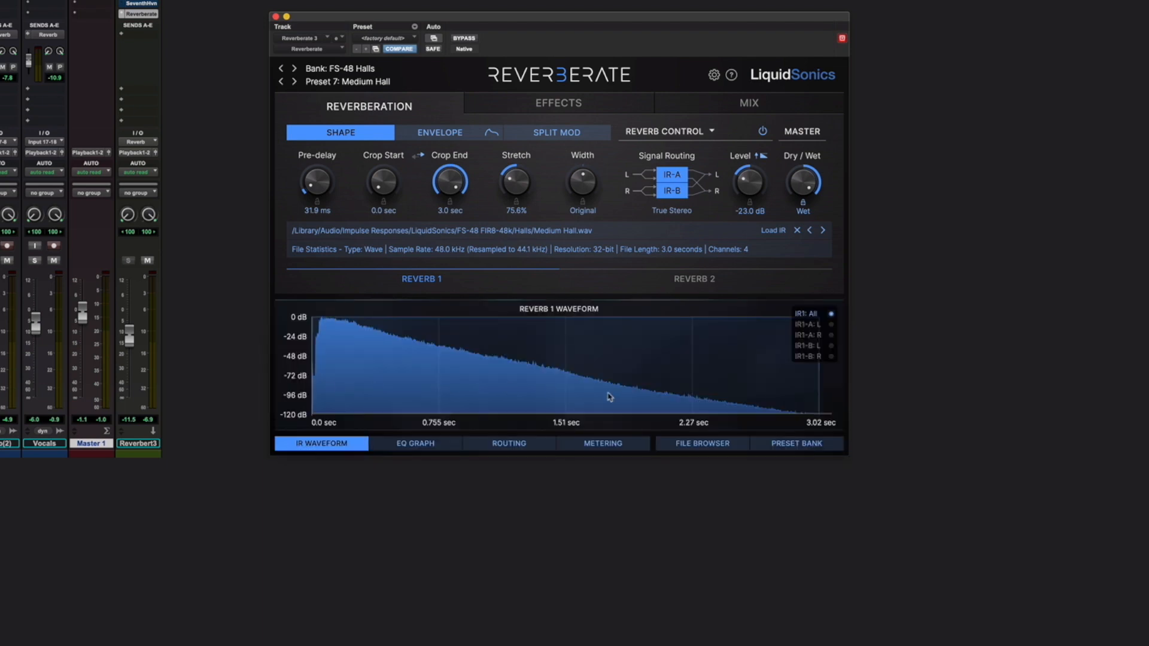
mouse_move(611, 398)
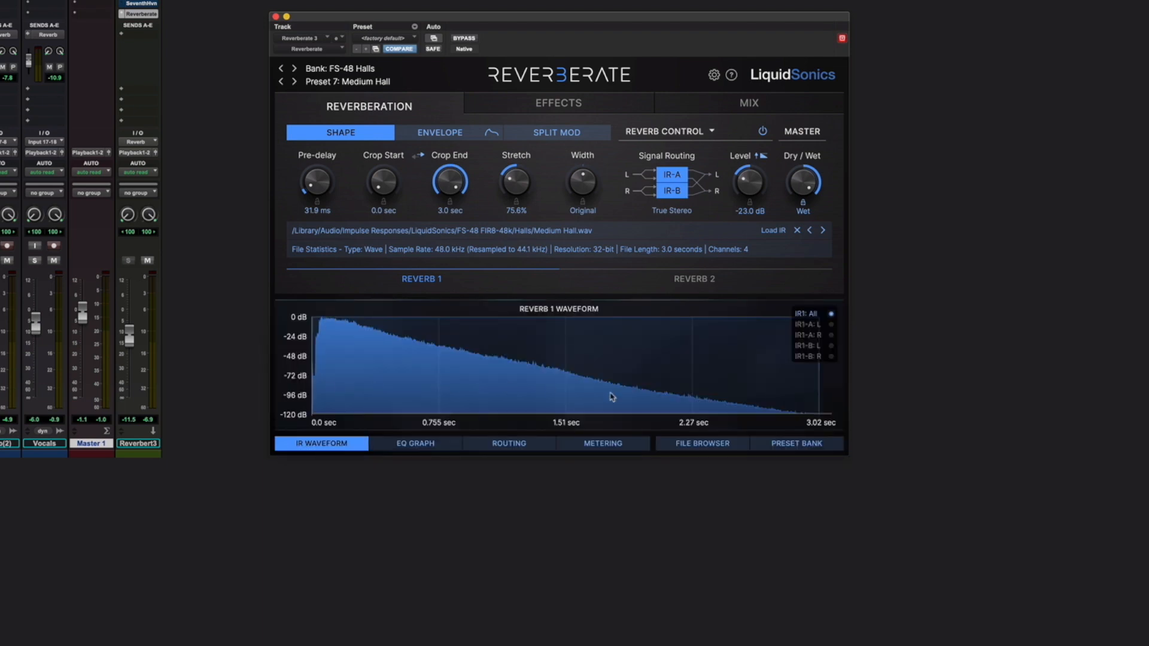
left_click(601, 443)
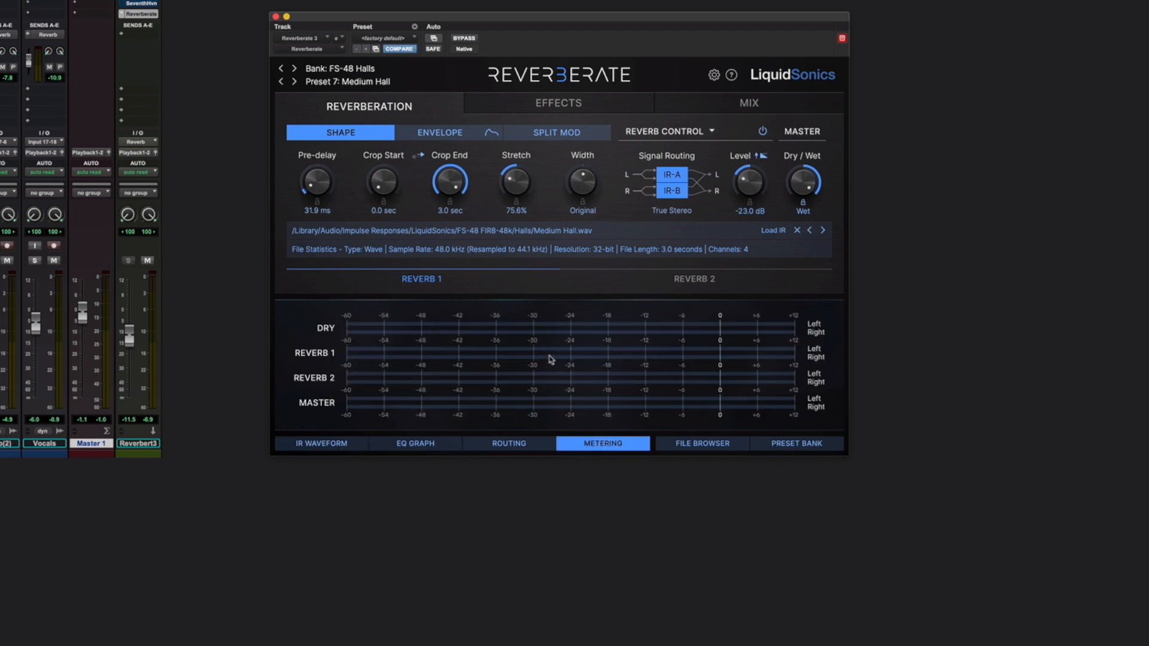
mouse_move(392, 352)
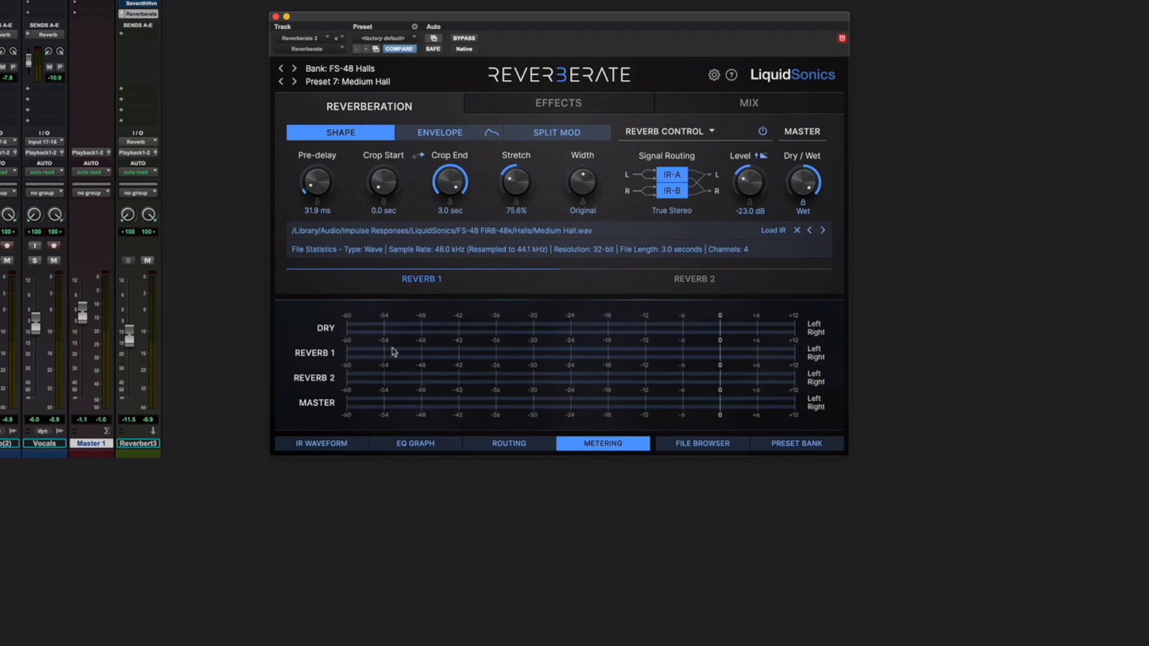
mouse_move(397, 380)
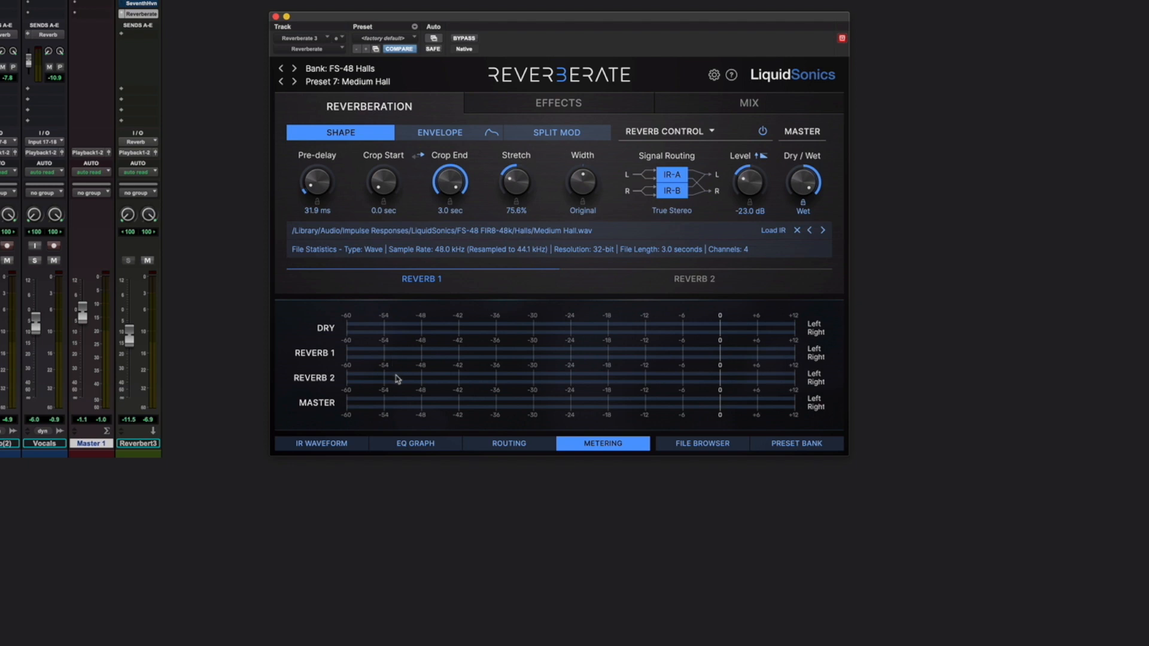
mouse_move(416, 285)
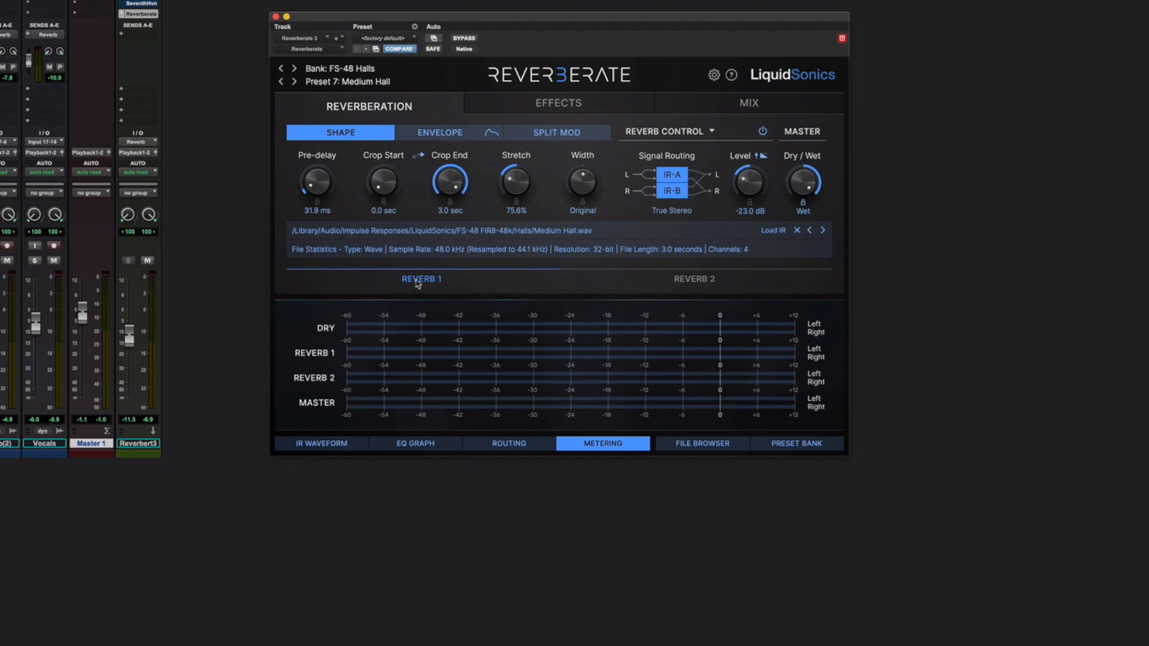
left_click(693, 279)
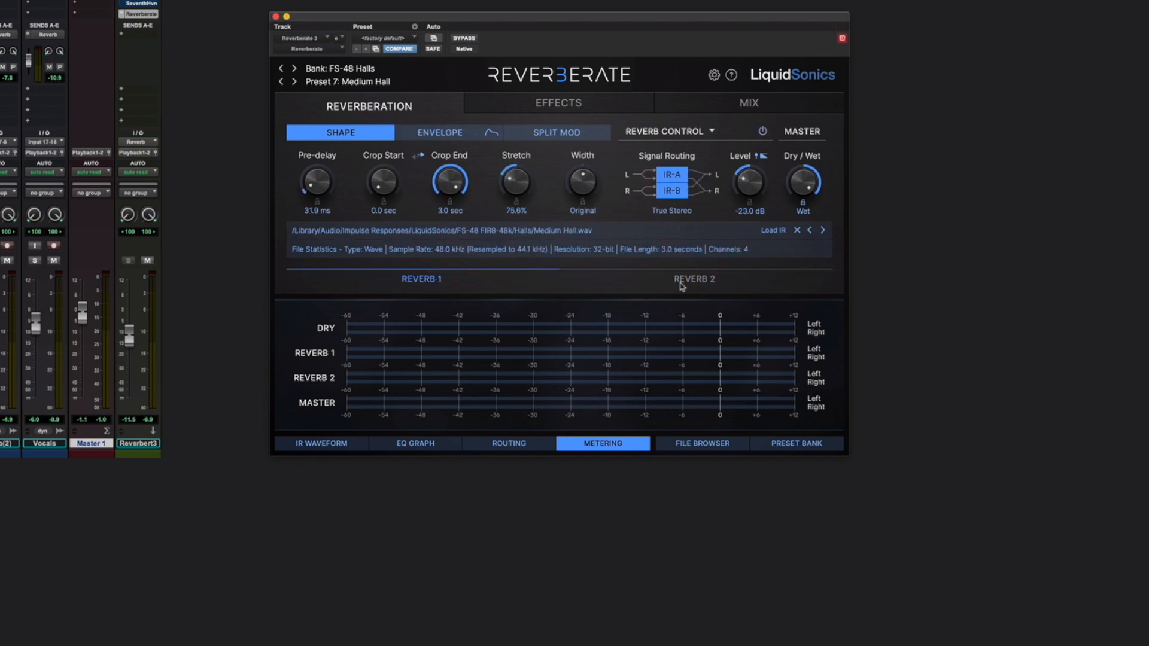
left_click(693, 279)
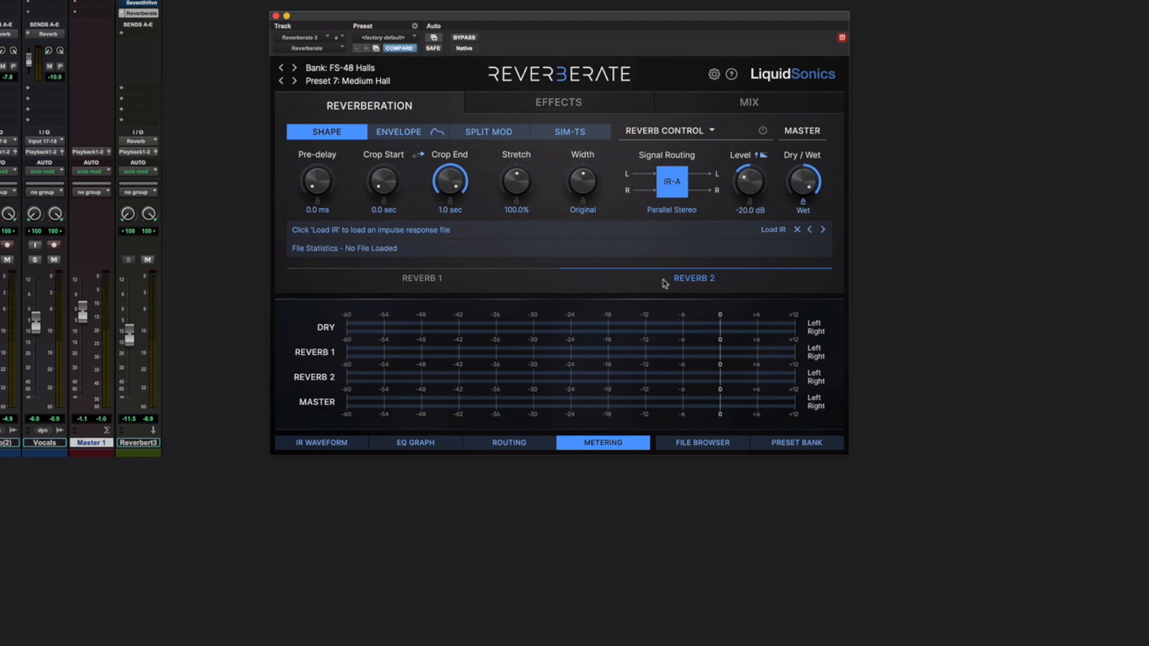
left_click(570, 132)
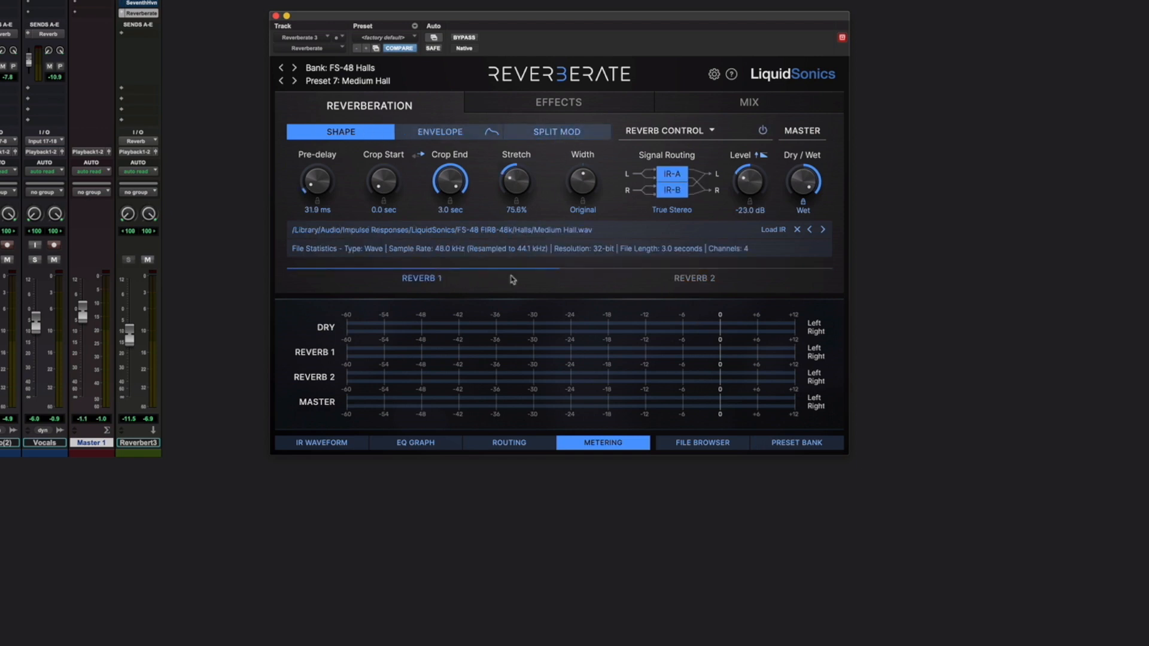
mouse_move(491, 281)
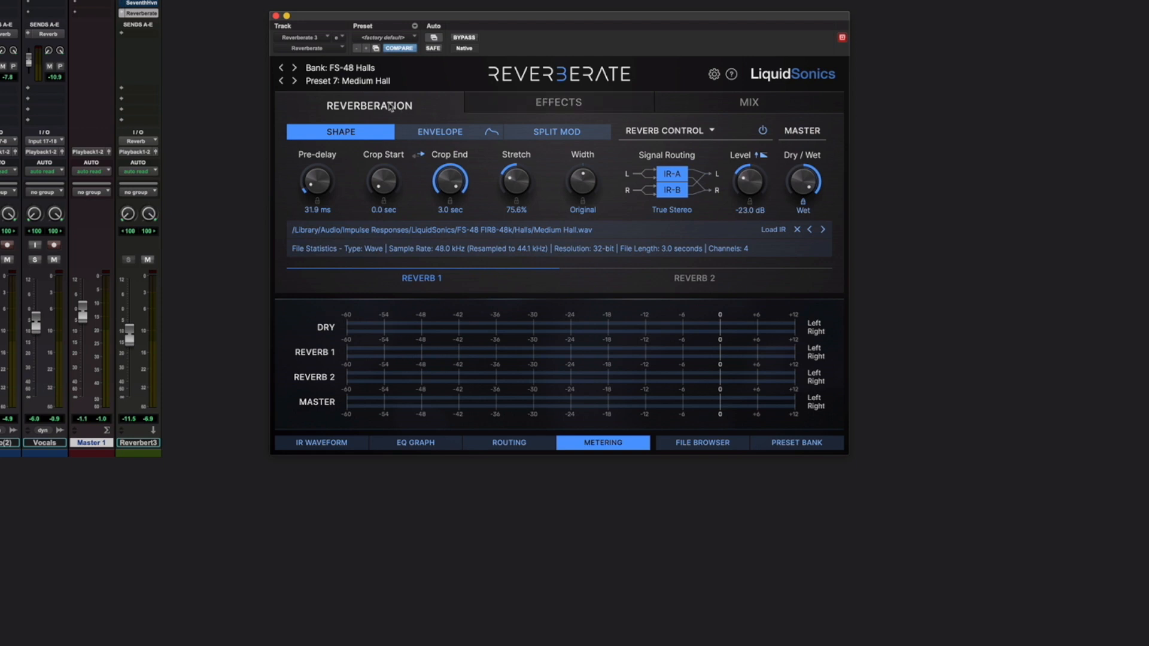
Review the equalisation settings for Reverb 1 and Reverb 2 on the Effects page
left_click(693, 277)
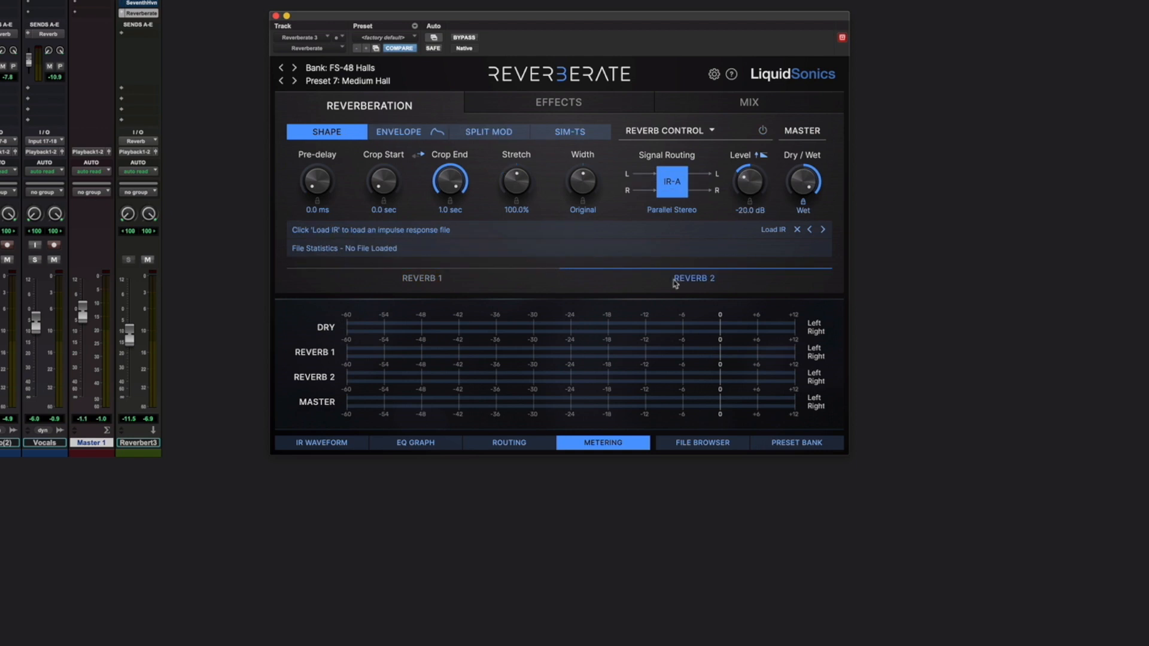
left_click(421, 278)
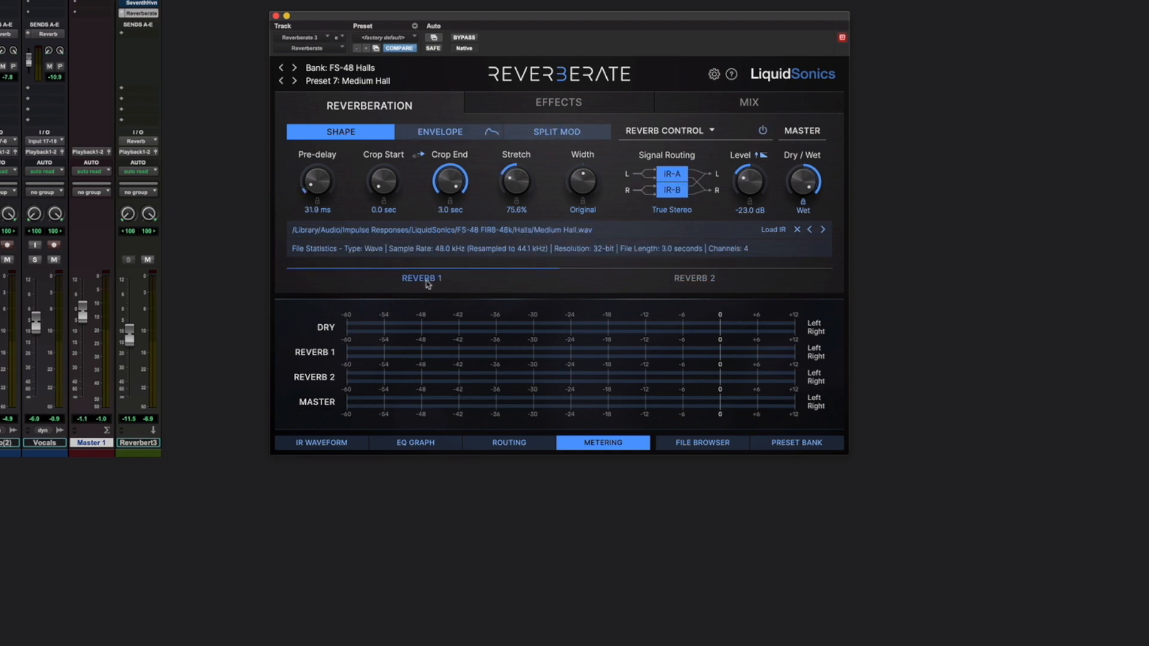
left_click(558, 102)
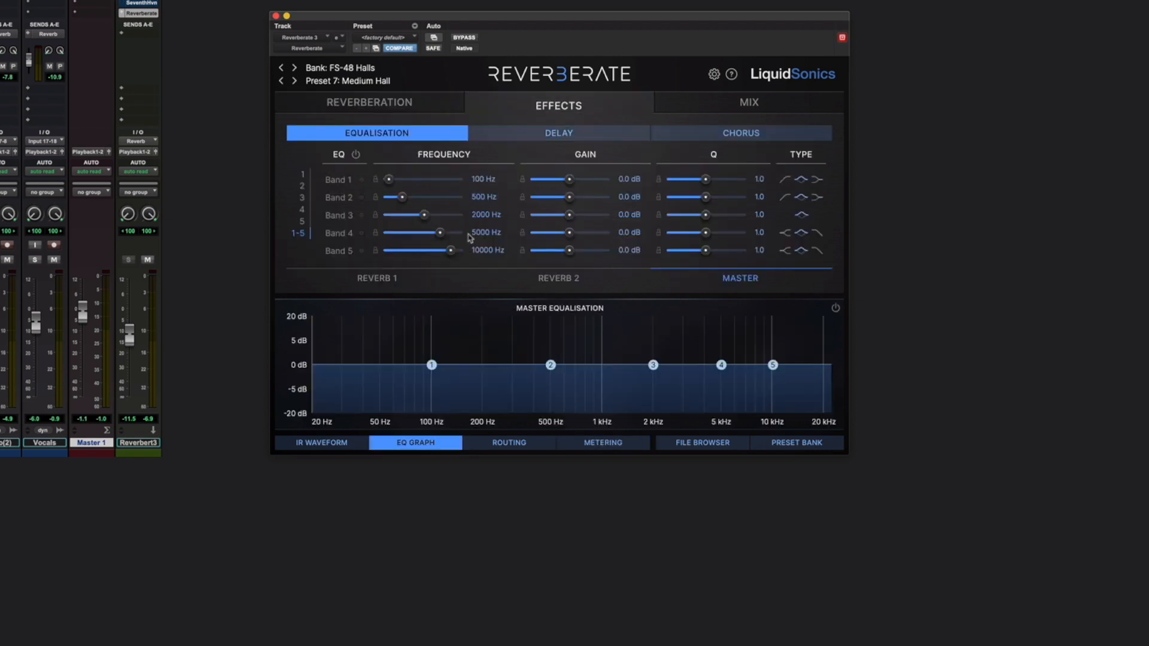
left_click(377, 278)
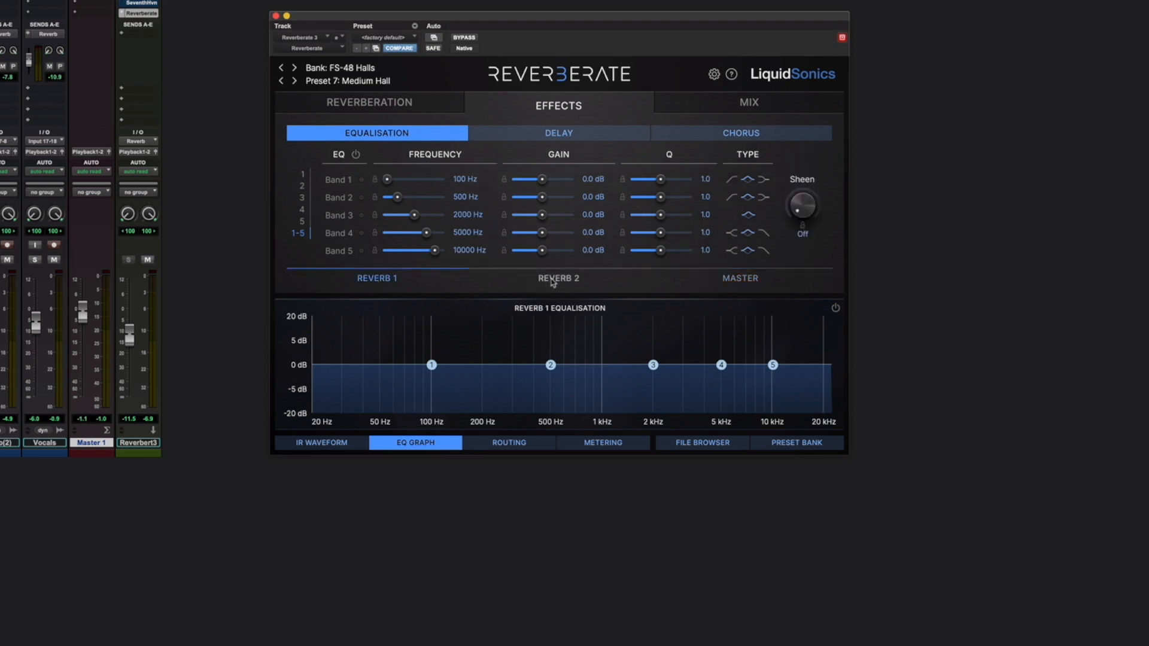
left_click(558, 279)
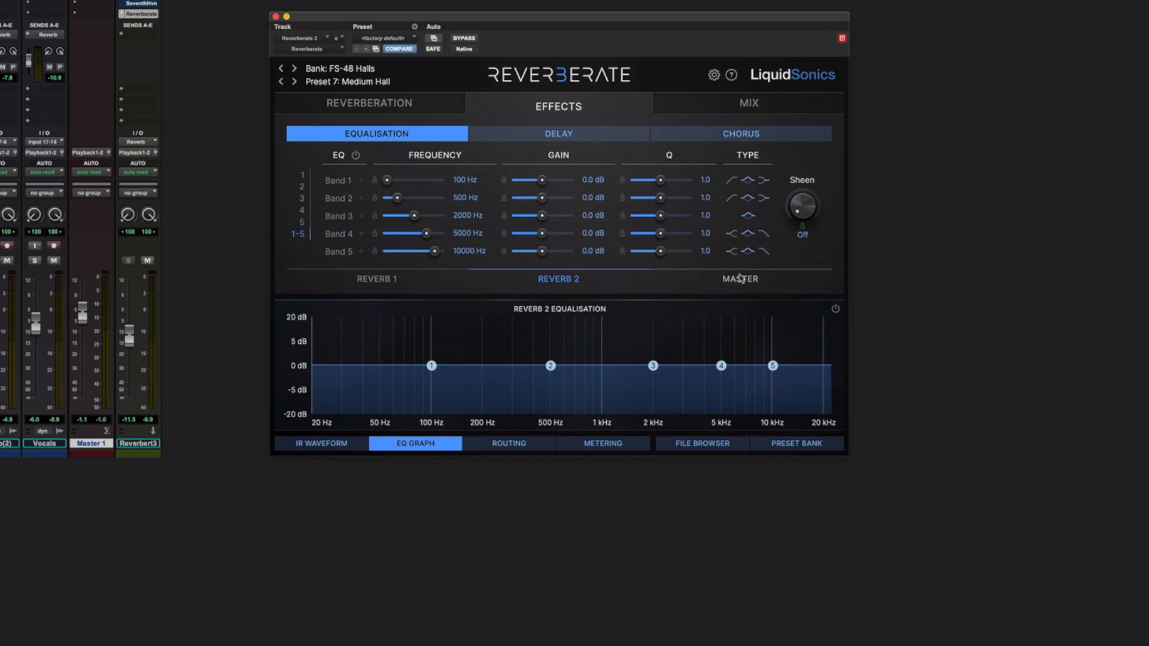
Review the delay settings for Reverb 2 and master, then show the chorus settings for Reverb 1
left_click(557, 133)
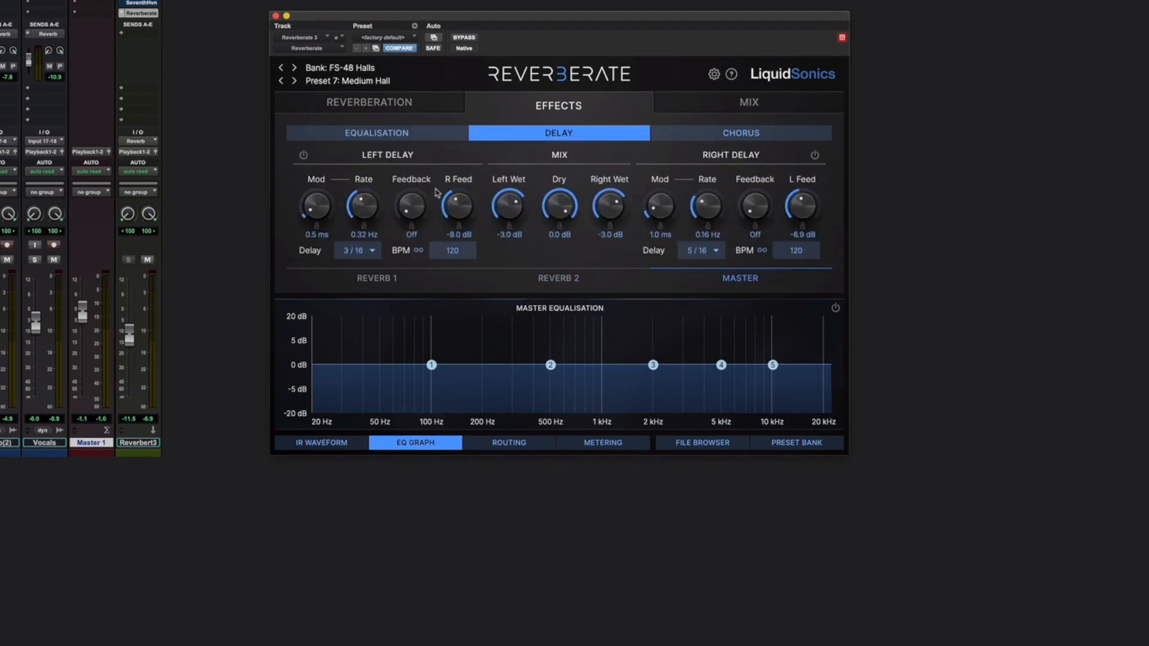
left_click(557, 277)
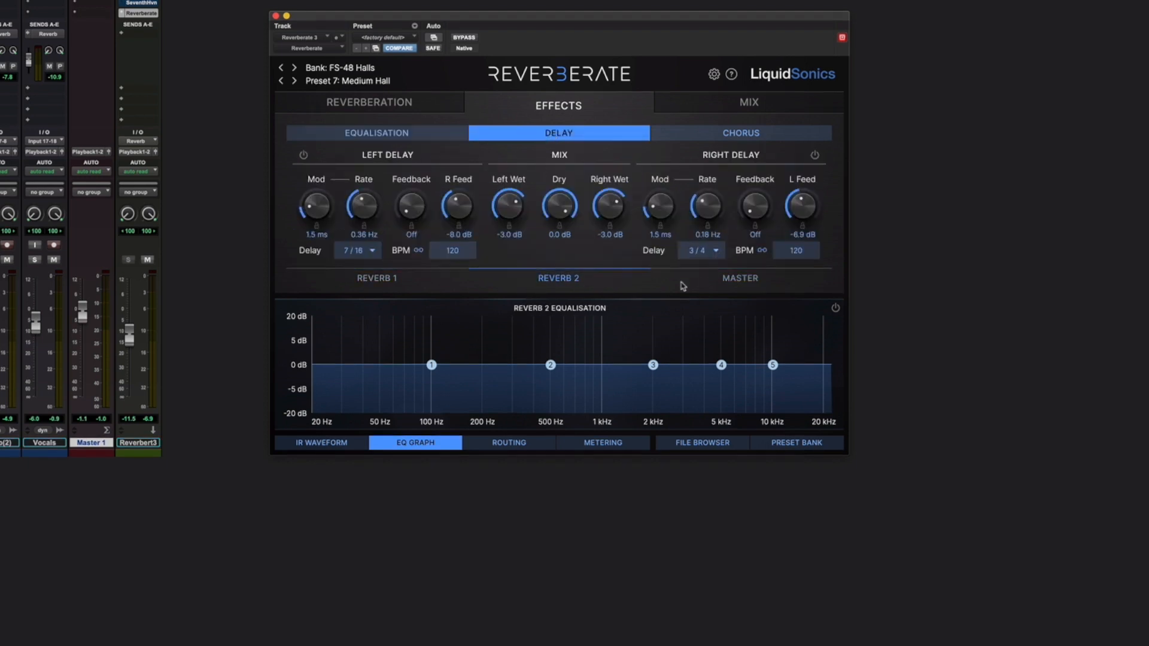
left_click(739, 277)
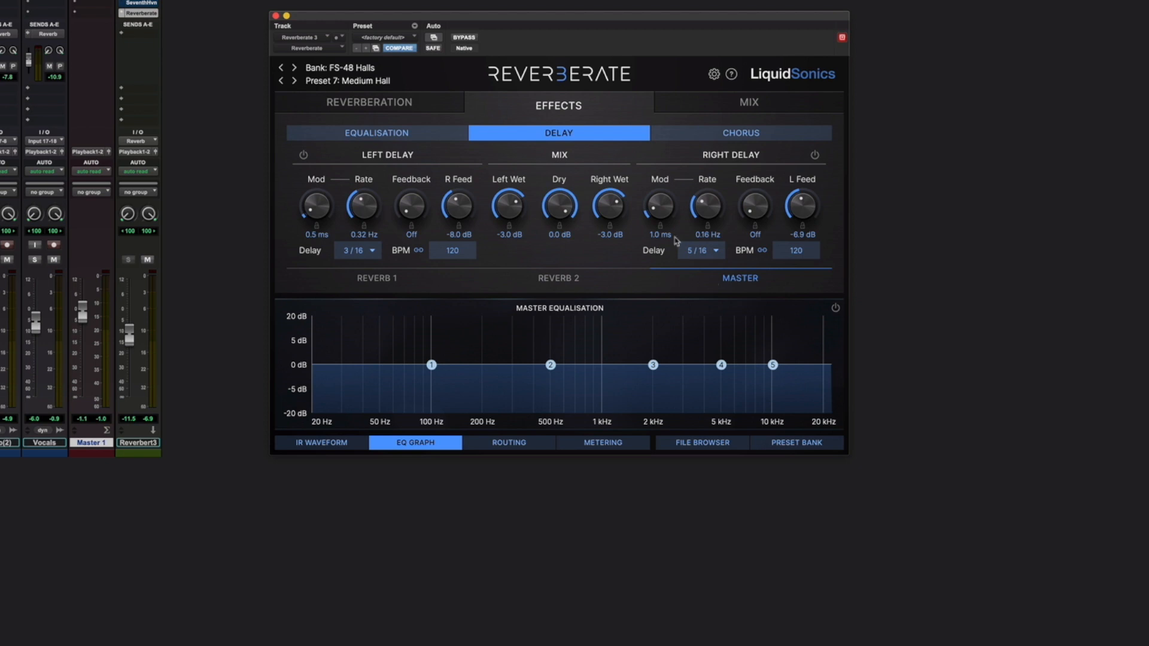
left_click(740, 133)
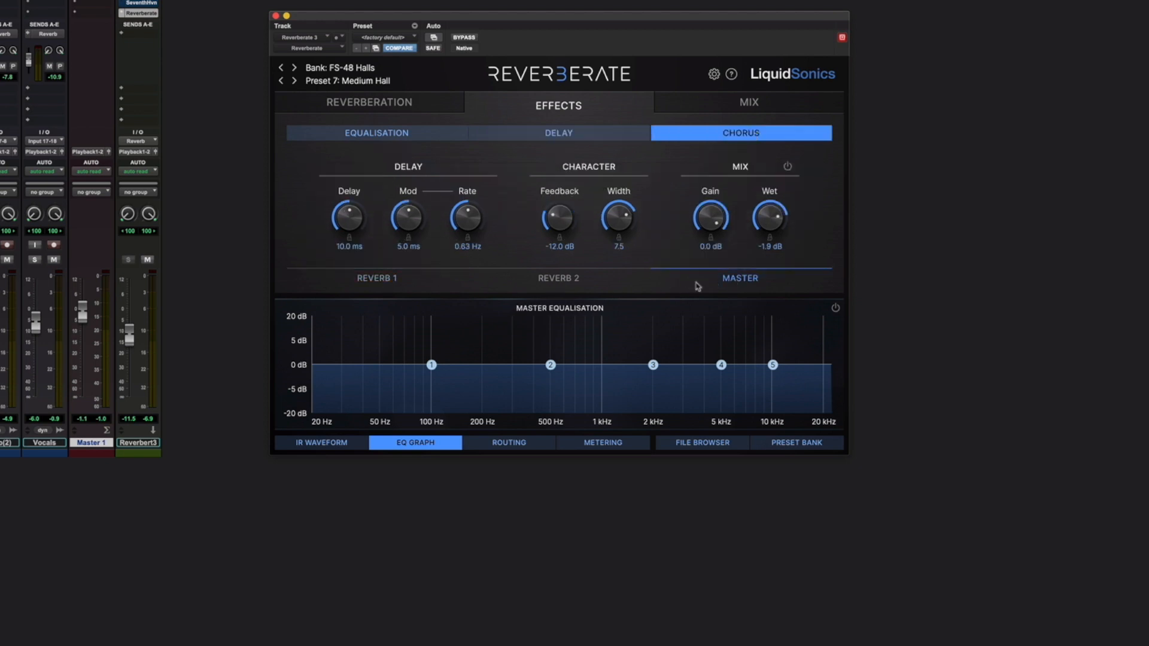
left_click(376, 278)
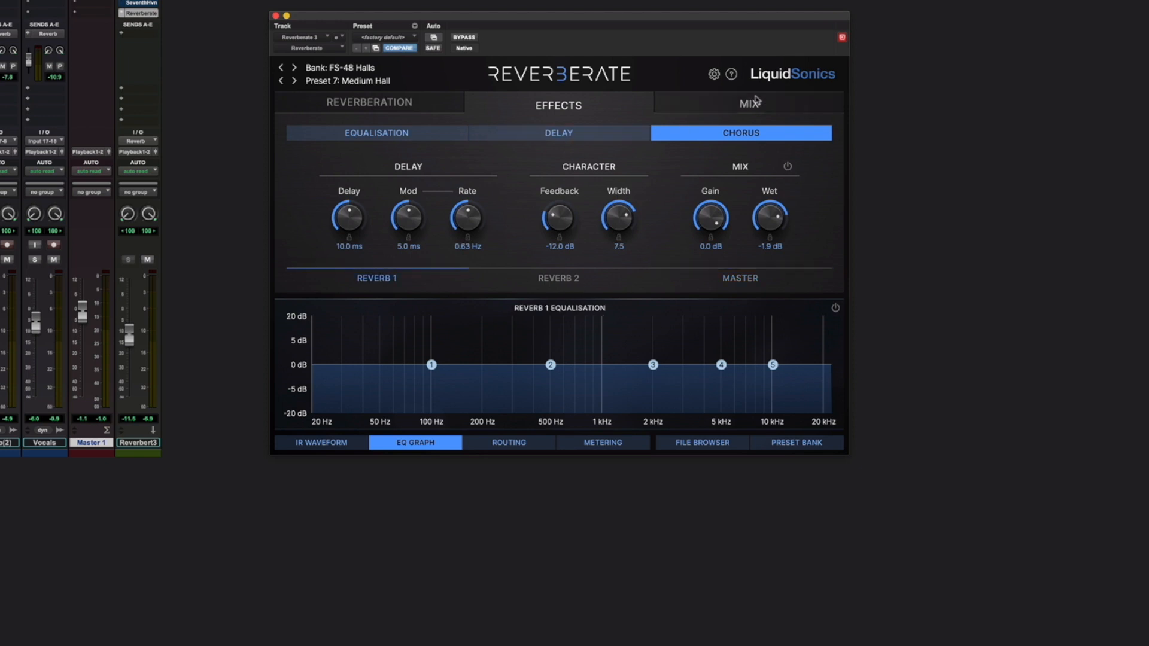
Show the Mix page's level & pan and then modulation settings
left_click(748, 103)
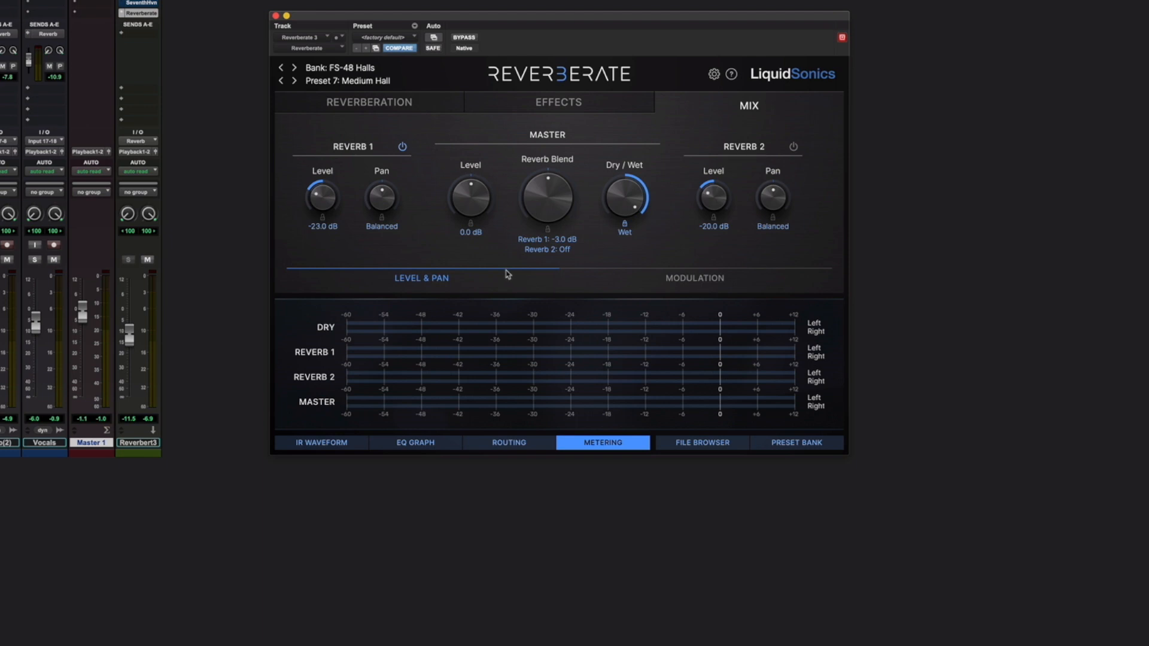
mouse_move(358, 153)
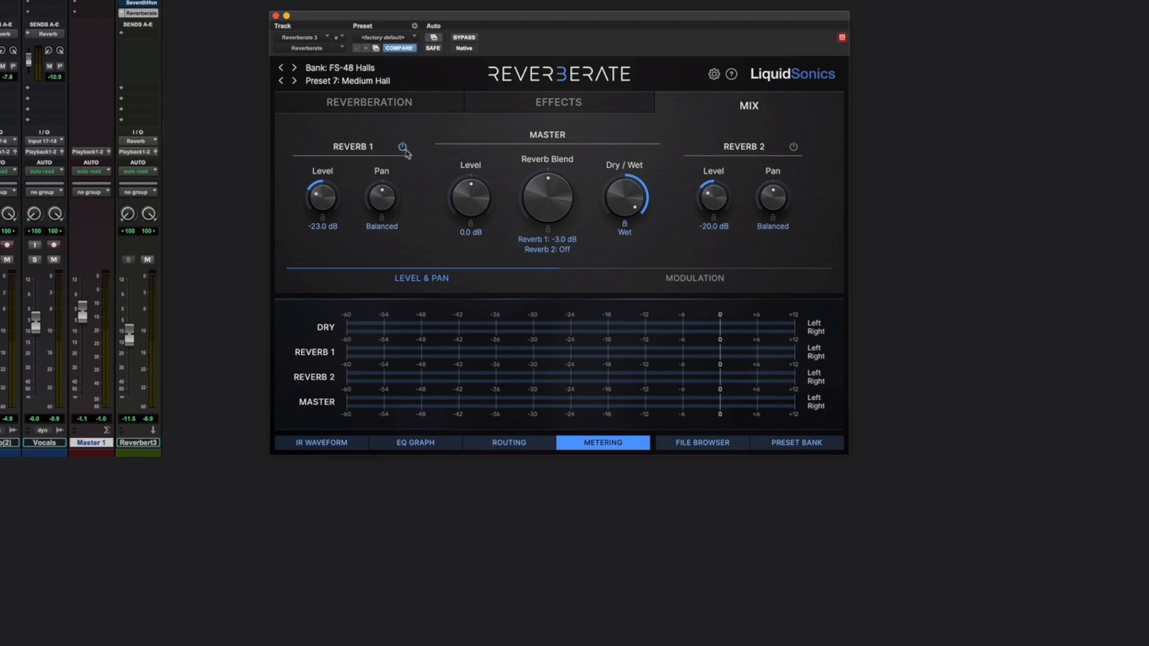
mouse_move(793, 148)
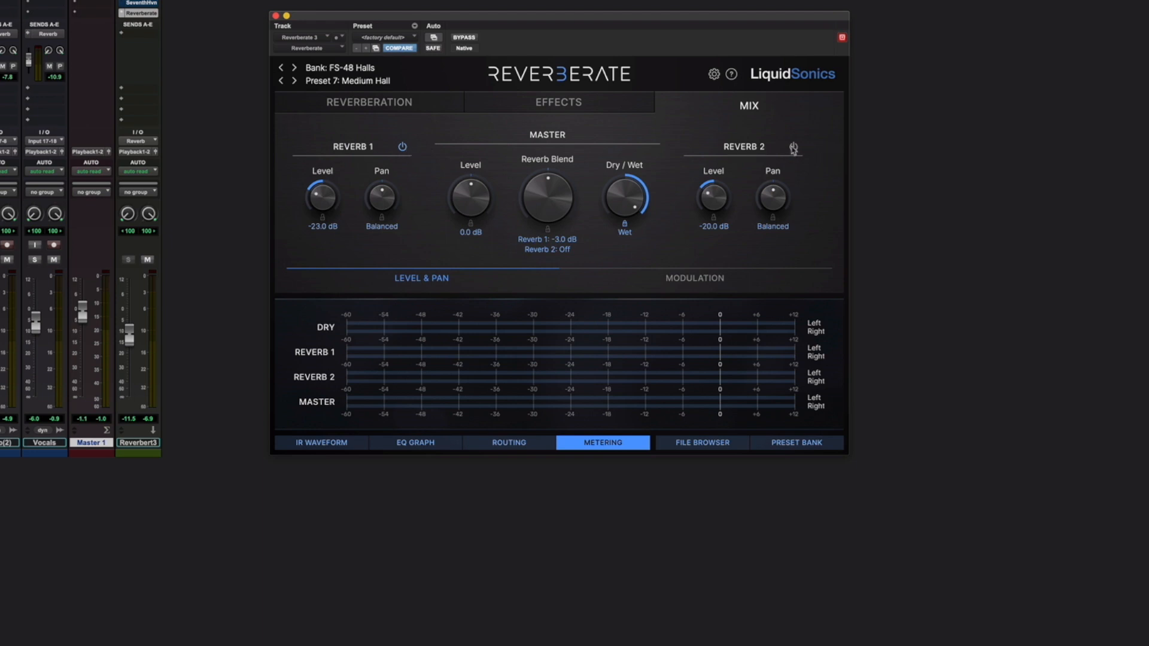
mouse_move(666, 216)
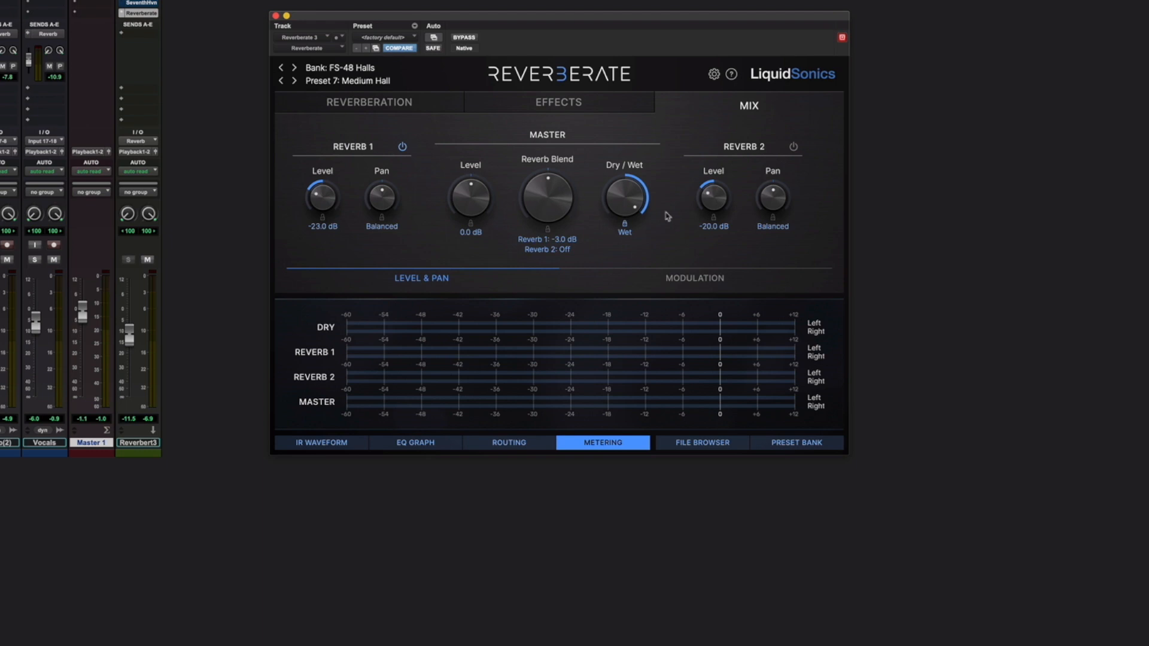
left_click(692, 277)
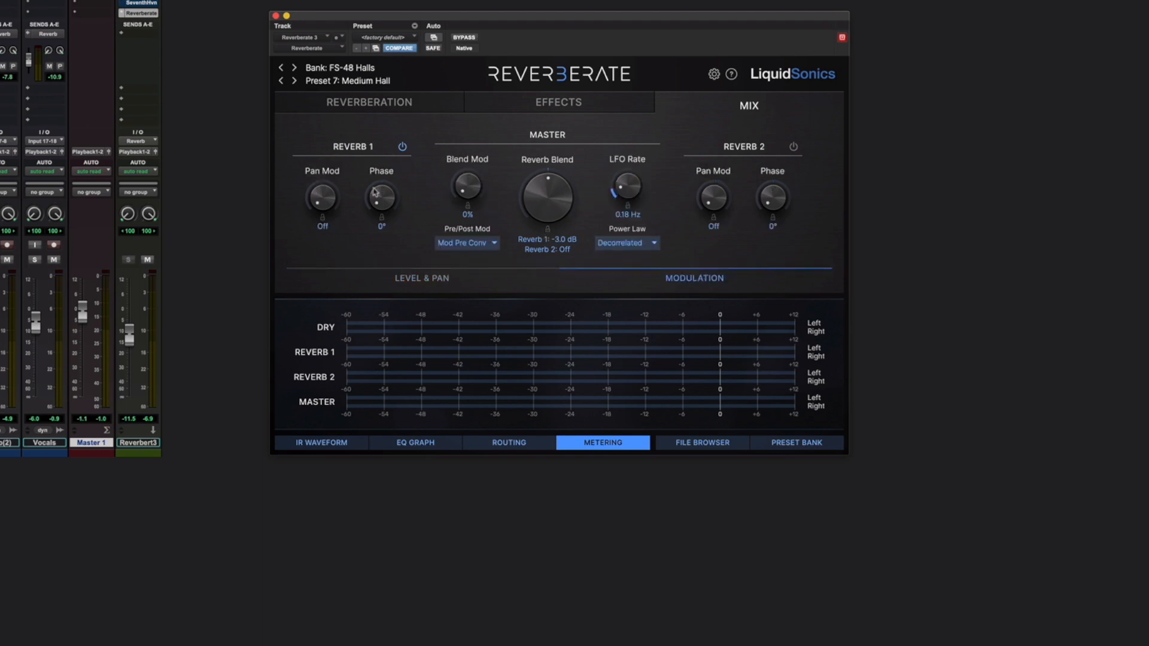
mouse_move(739, 221)
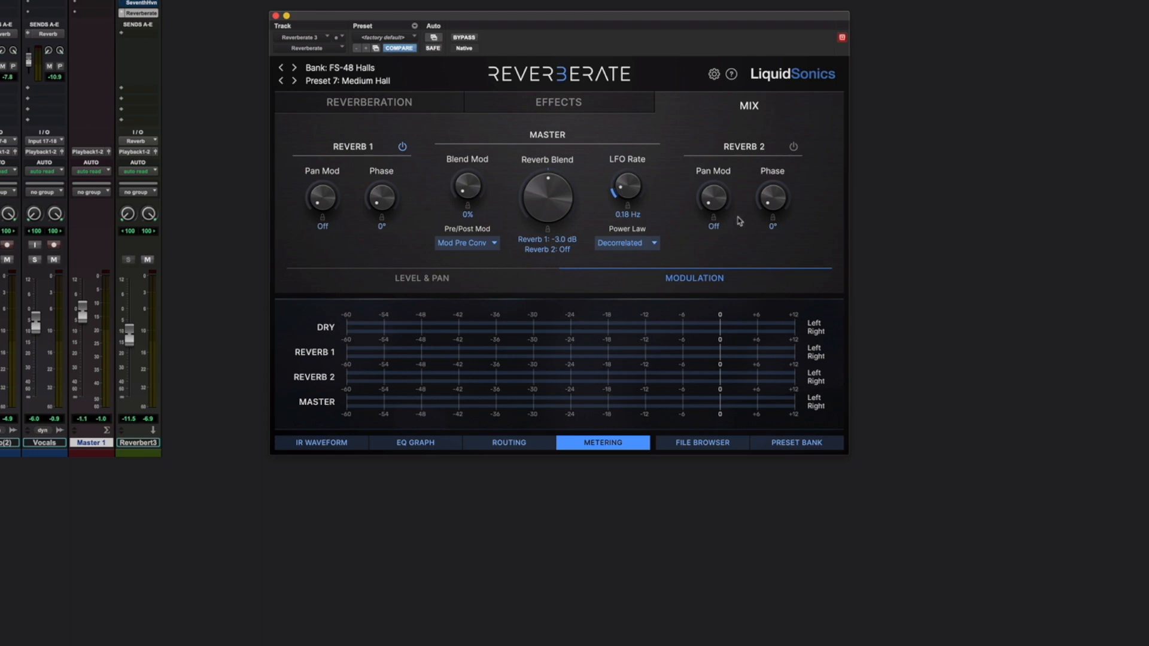
mouse_move(689, 238)
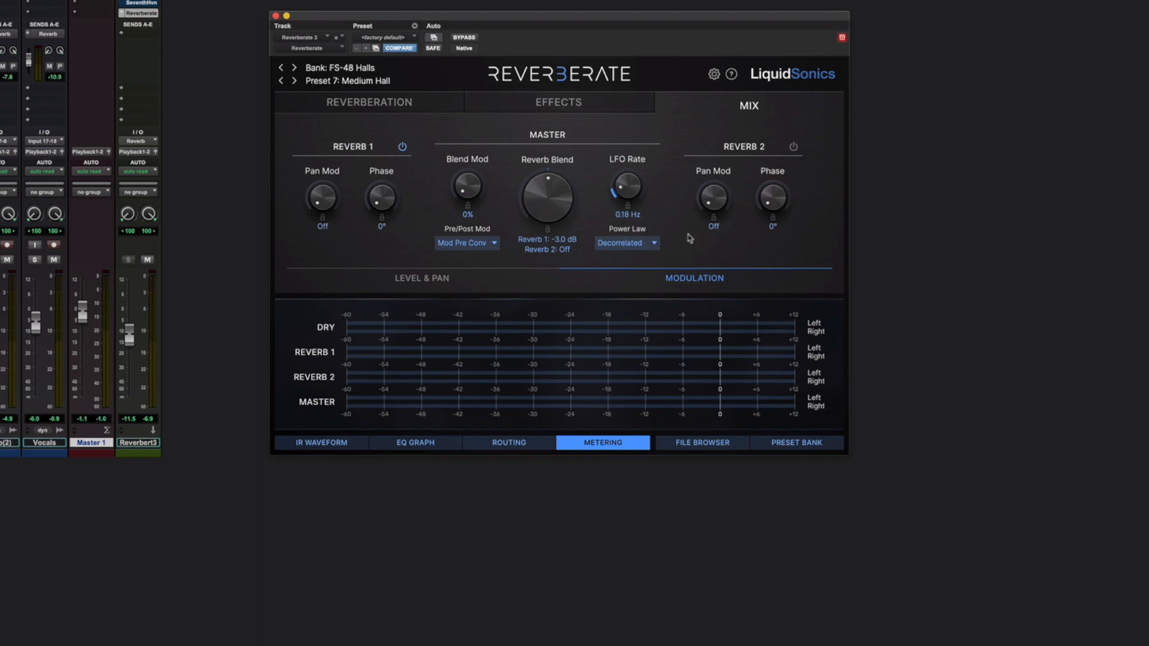
Cycle the lower panel through EQ graph, routing, meters, file browser and preset bank, ending on the Reverberation page
left_click(320, 441)
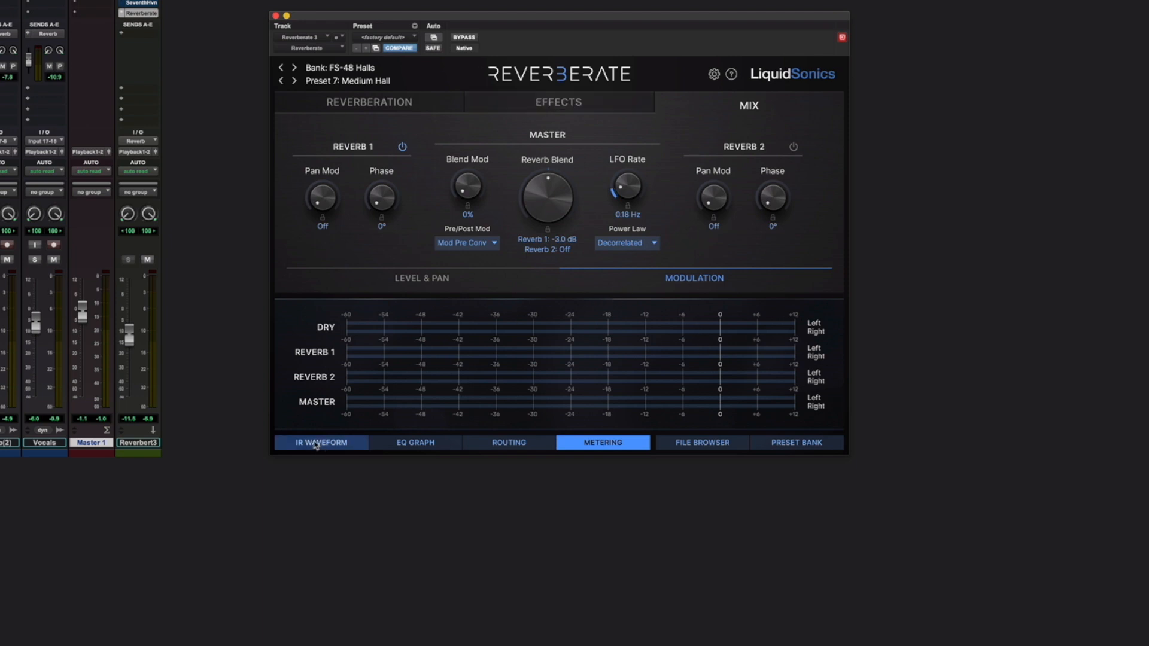
left_click(413, 442)
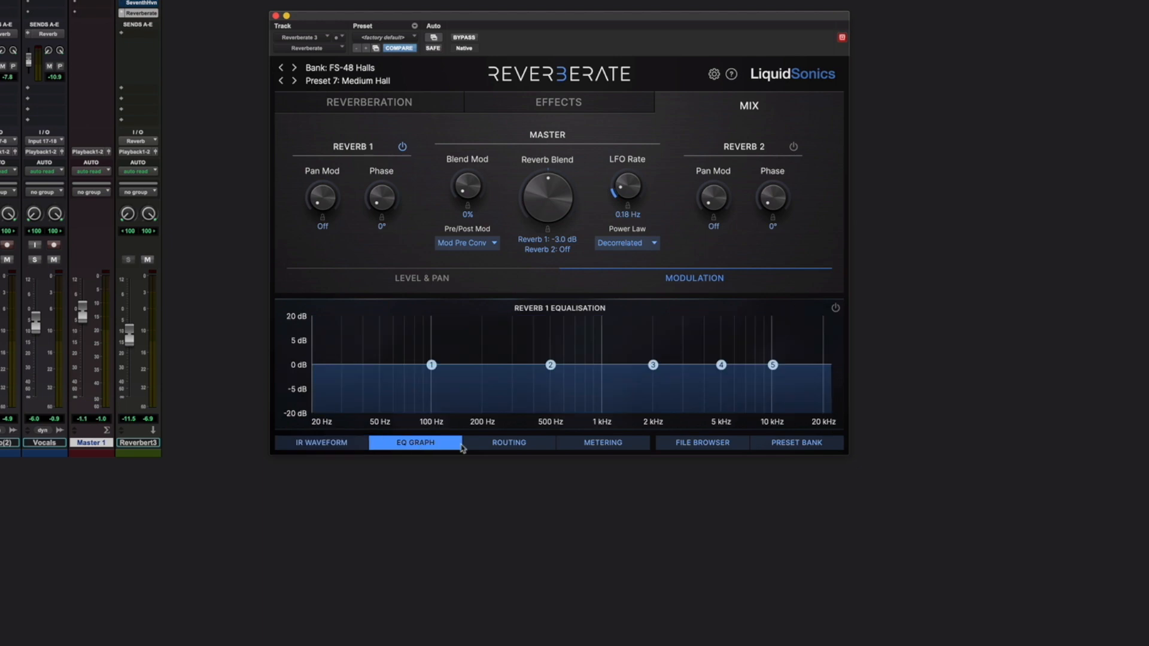
left_click(507, 441)
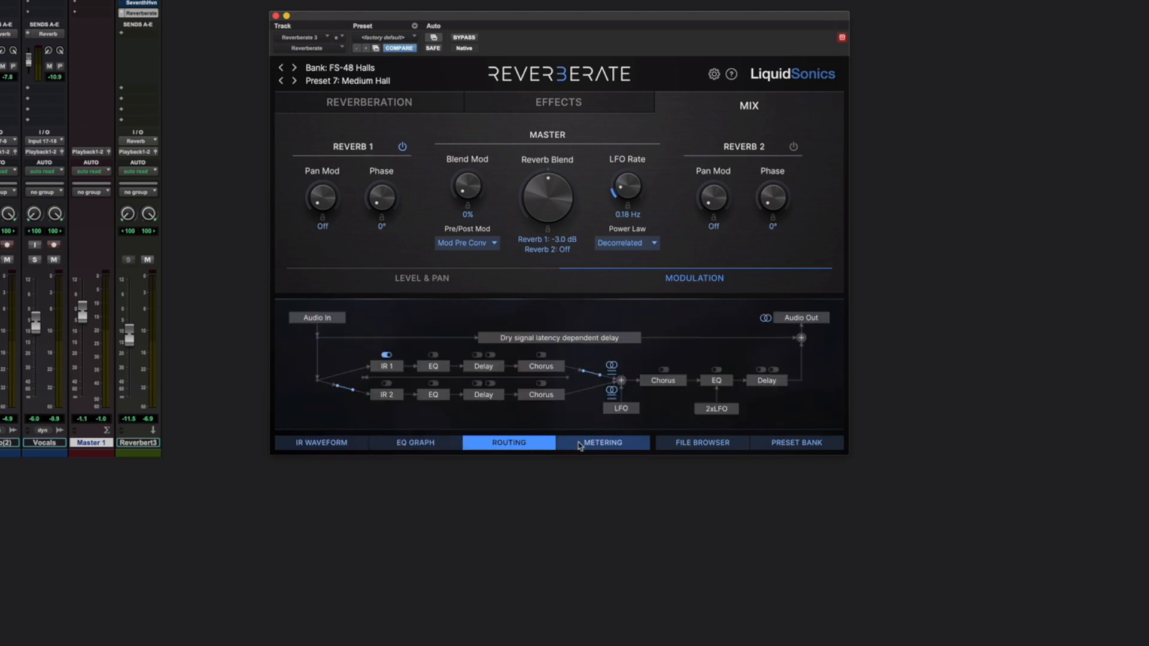
left_click(602, 442)
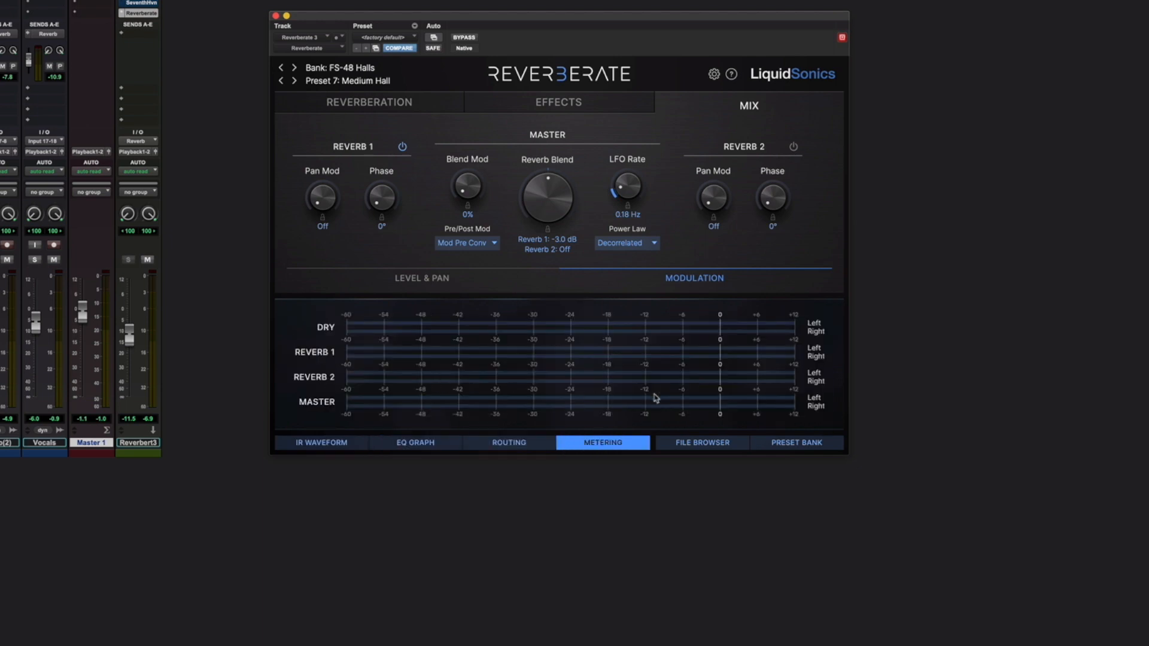
left_click(700, 442)
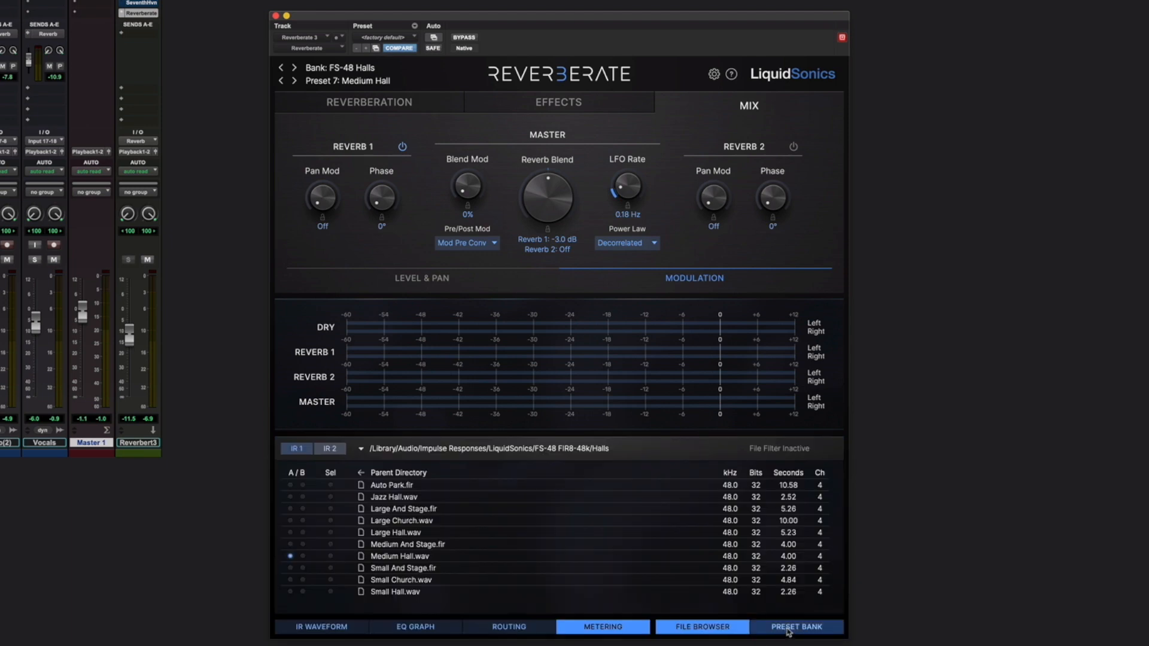
left_click(795, 625)
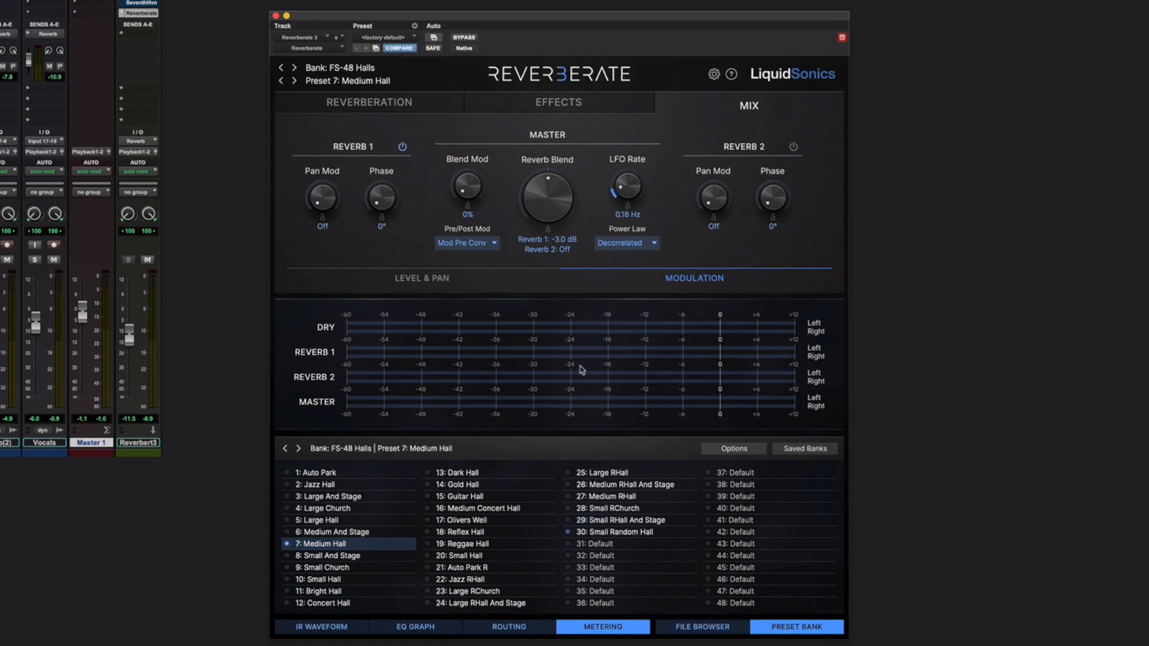
left_click(370, 103)
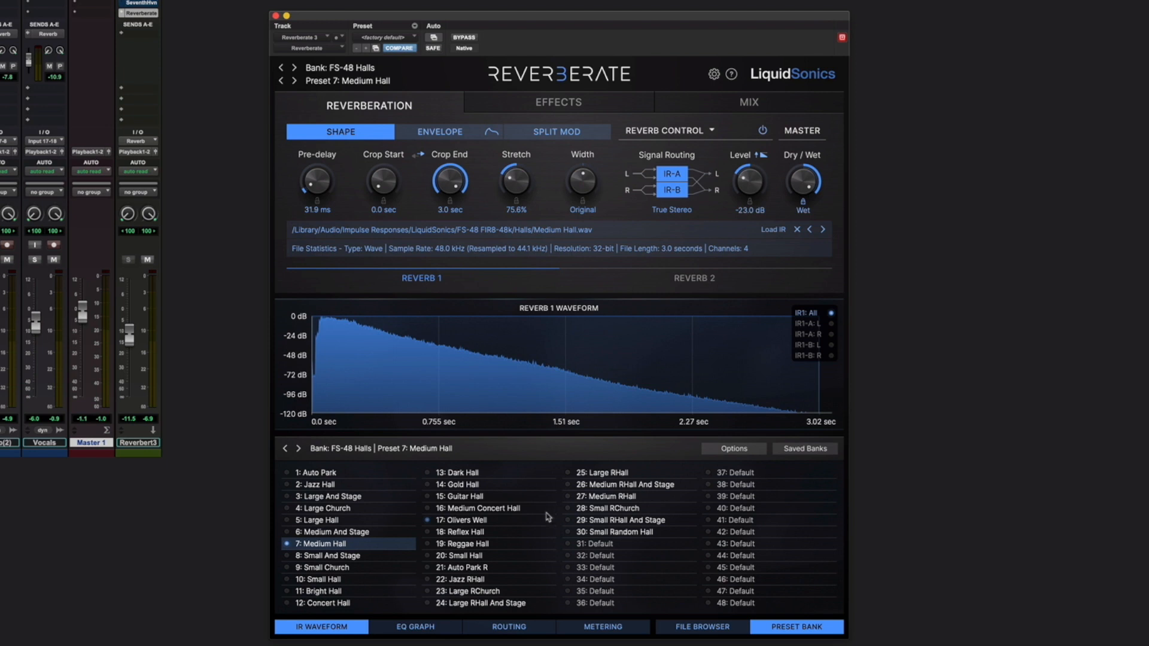
mouse_move(375, 262)
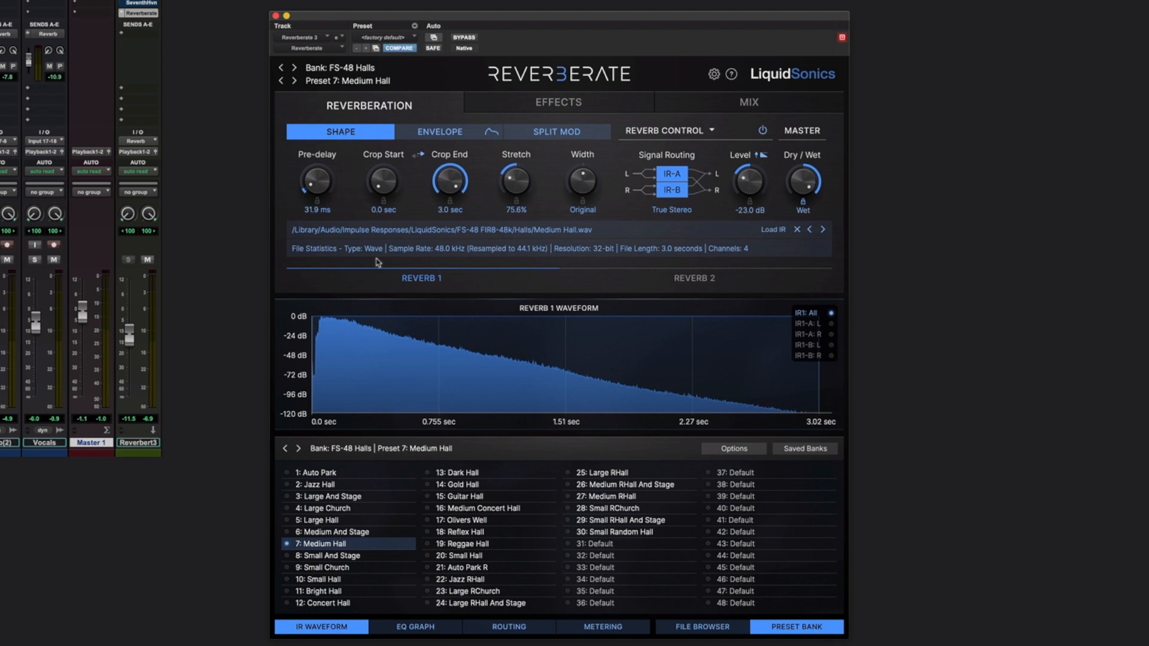
mouse_move(619, 252)
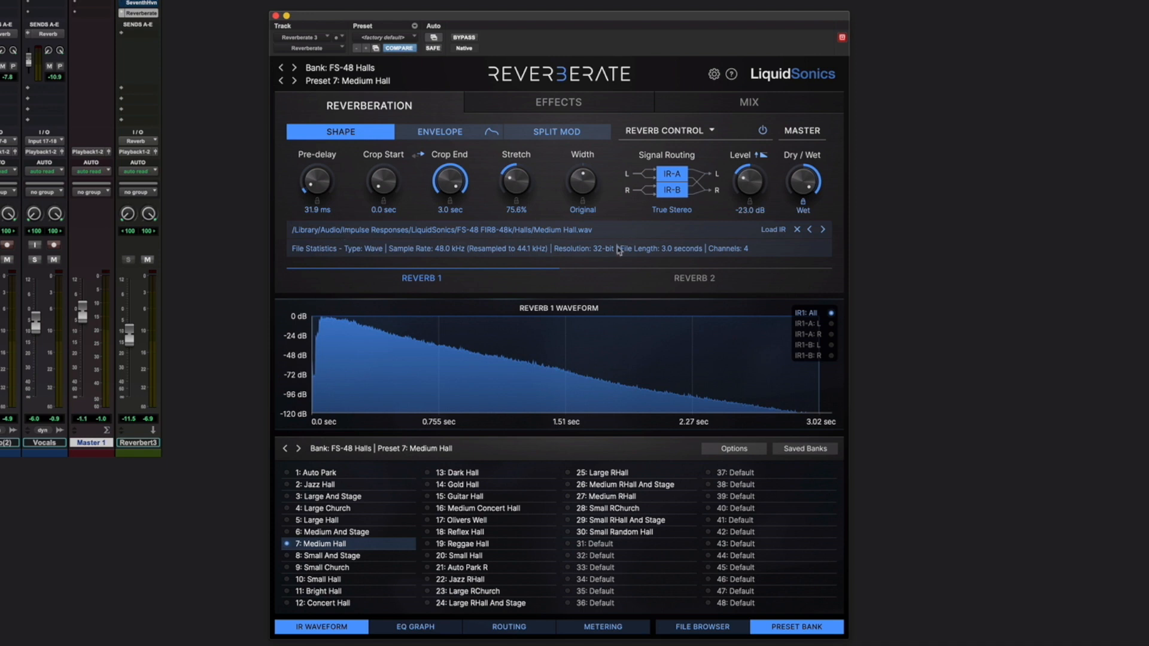
mouse_move(730, 286)
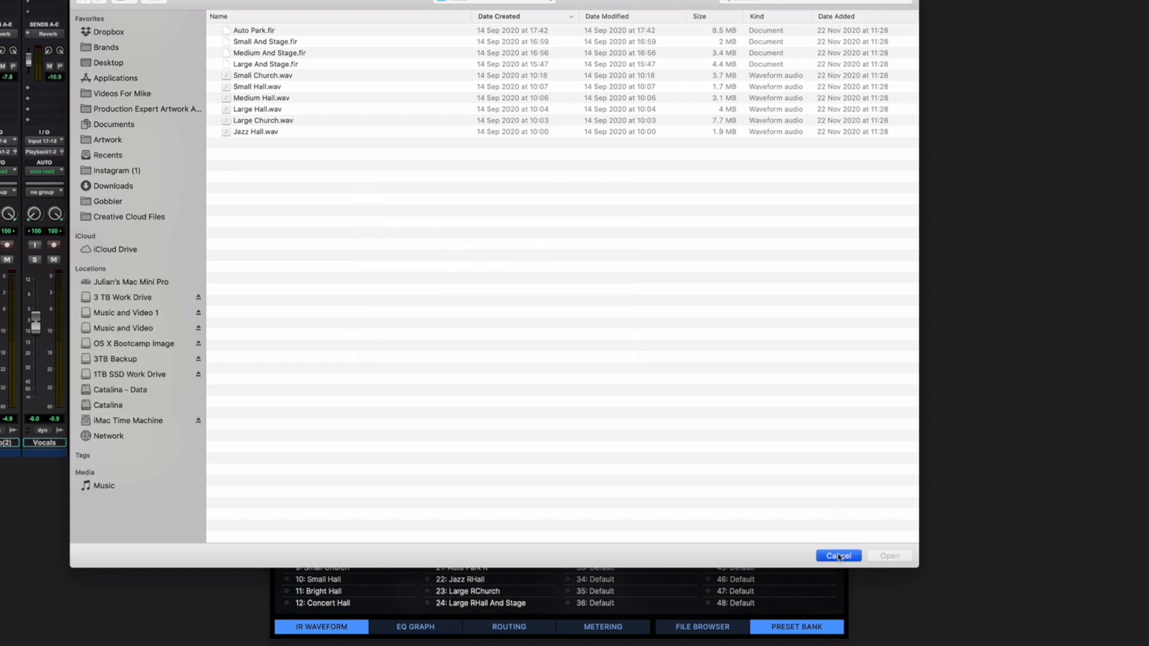
left_click(837, 555)
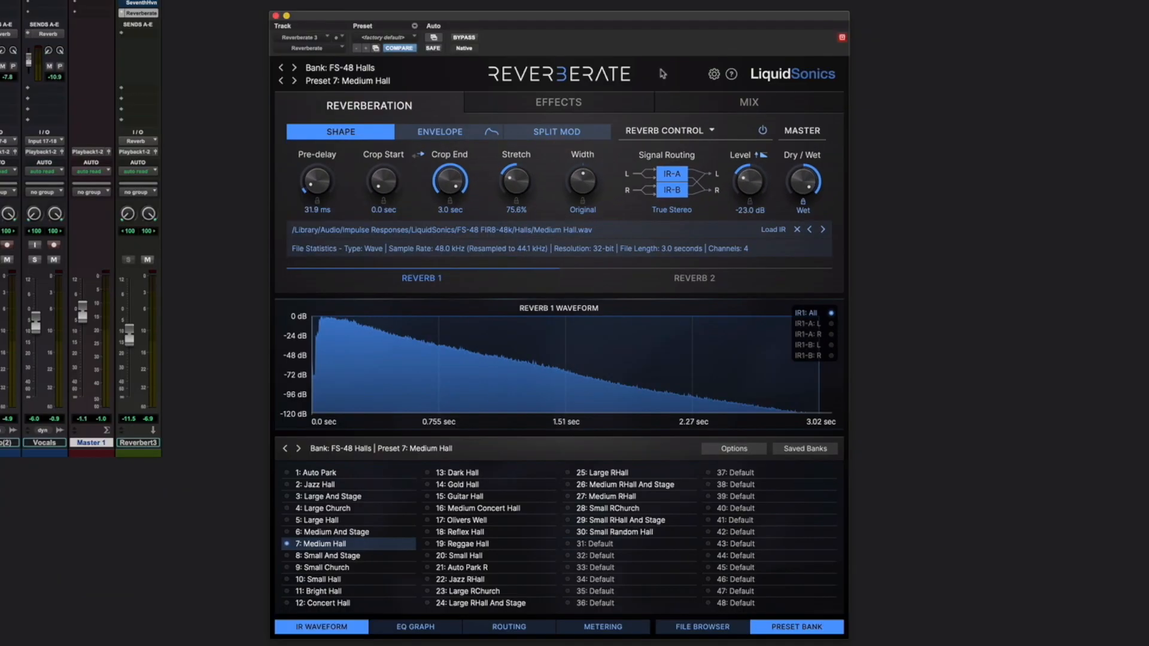